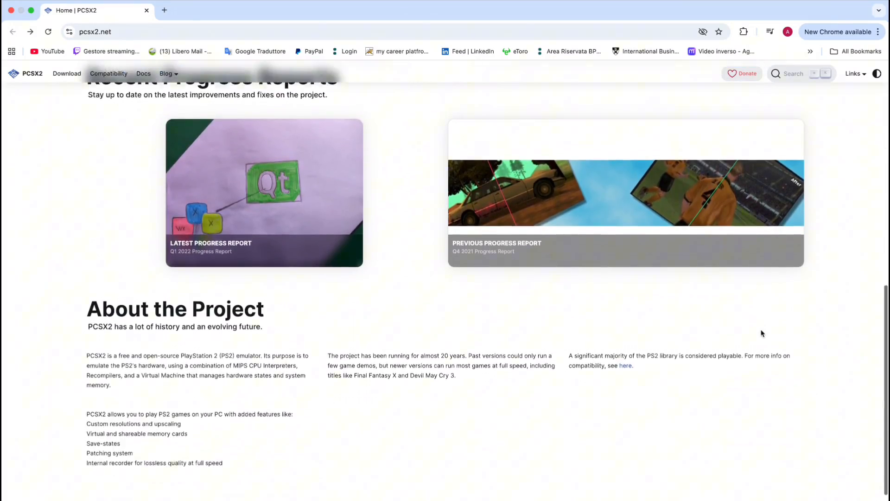
Step: Browse the PCSX2 homepage, the Latest Stable choices and the Download page
{"action": "scroll", "scroll_direction": "down", "scroll_amount": 3}
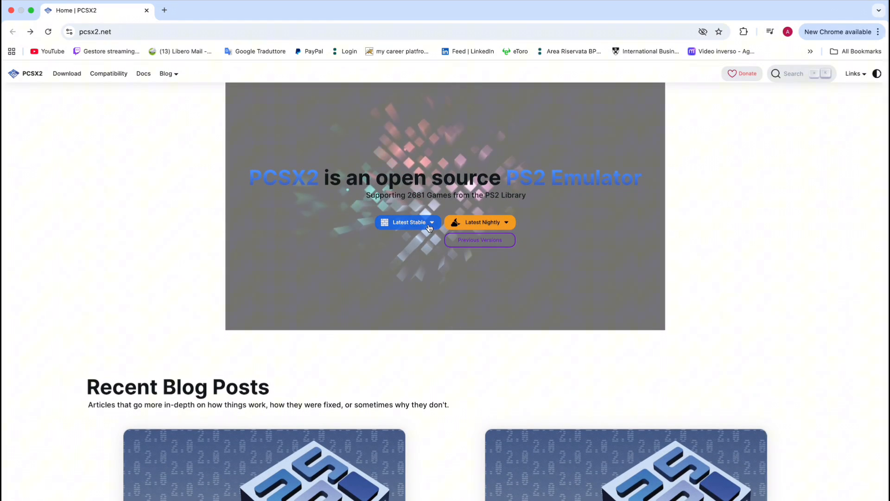
{"action": "left_click", "coordinate": [408, 221]}
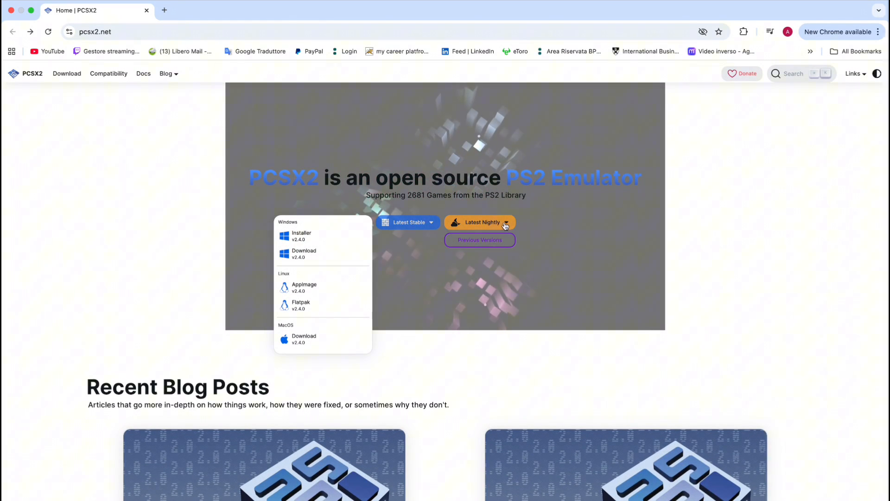
{"action": "left_click", "coordinate": [479, 221]}
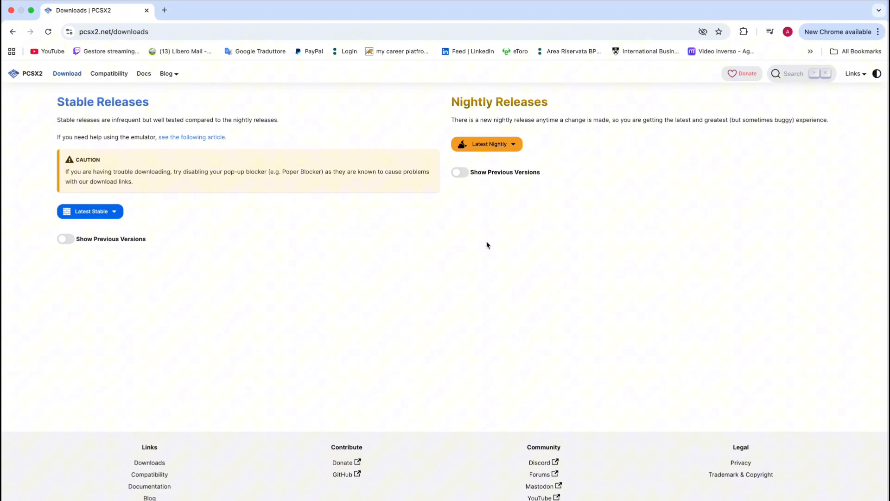
Step: Look through the game Compatibility list and return to the Latest Nightly options
{"action": "left_click", "coordinate": [108, 74]}
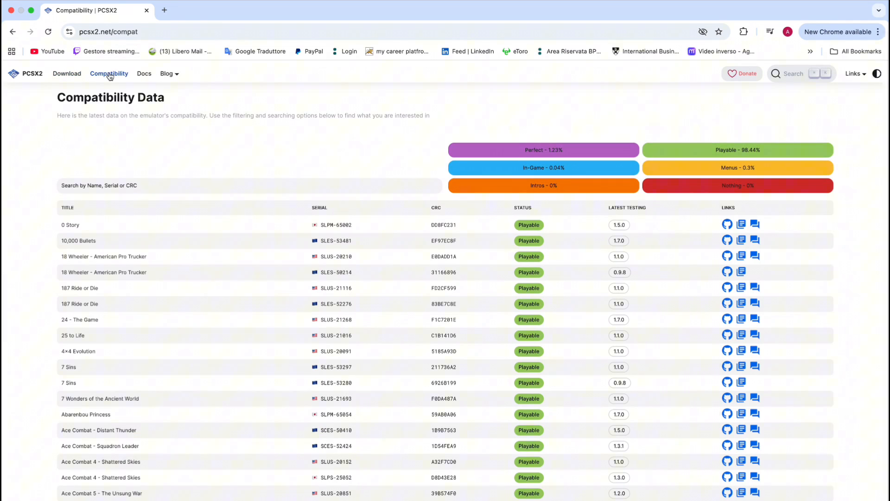
{"action": "scroll", "scroll_direction": "down", "scroll_amount": 3}
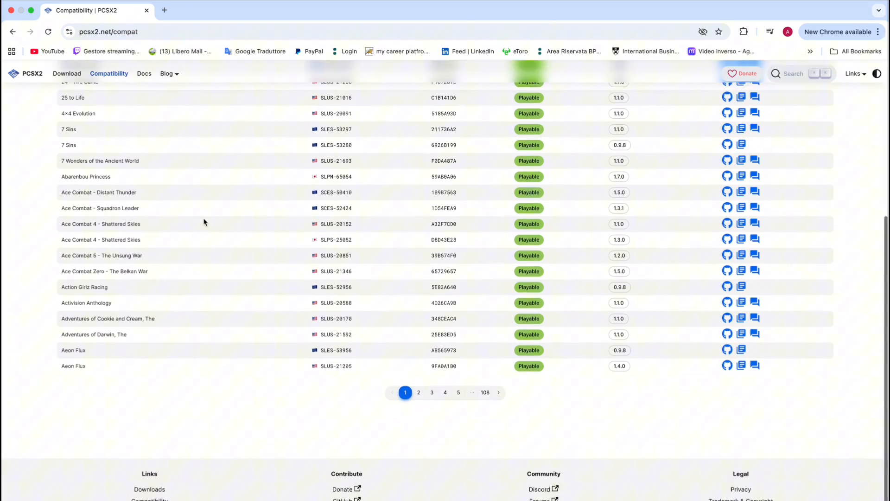
{"action": "left_click", "coordinate": [418, 391]}
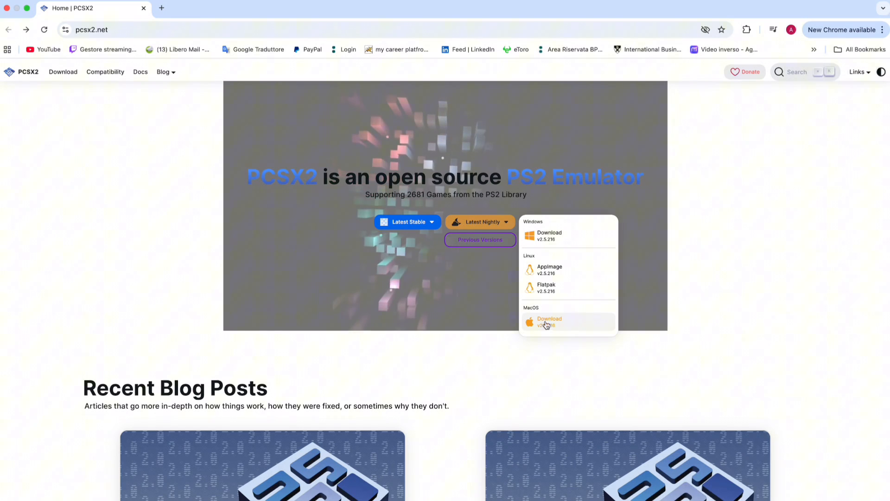
Step: Download the nightly macOS build pcsx2-v2.5.216-macos-Qt.tar.xz into Downloads
{"action": "left_click", "coordinate": [548, 320]}
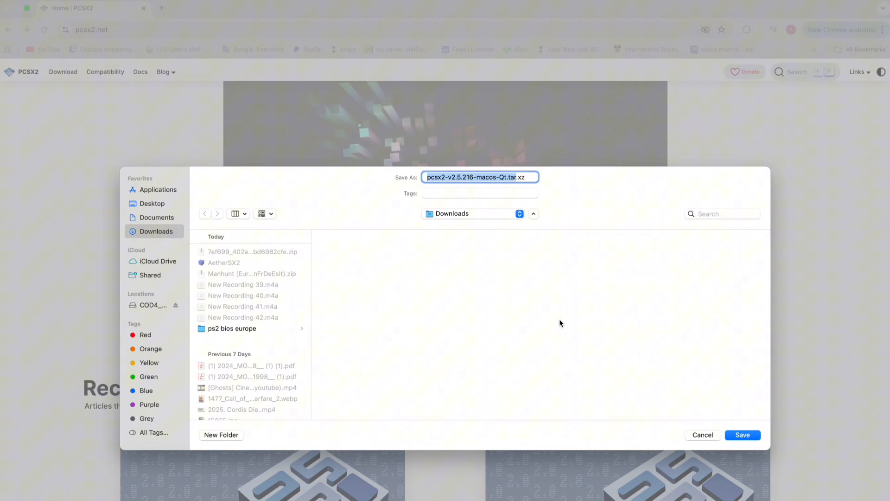
{"action": "mouse_move", "coordinate": [641, 326]}
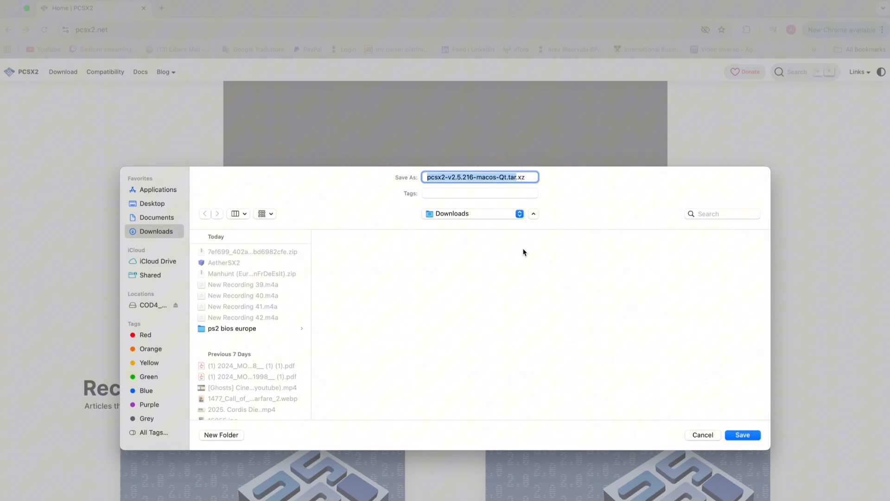
{"action": "left_click", "coordinate": [742, 434]}
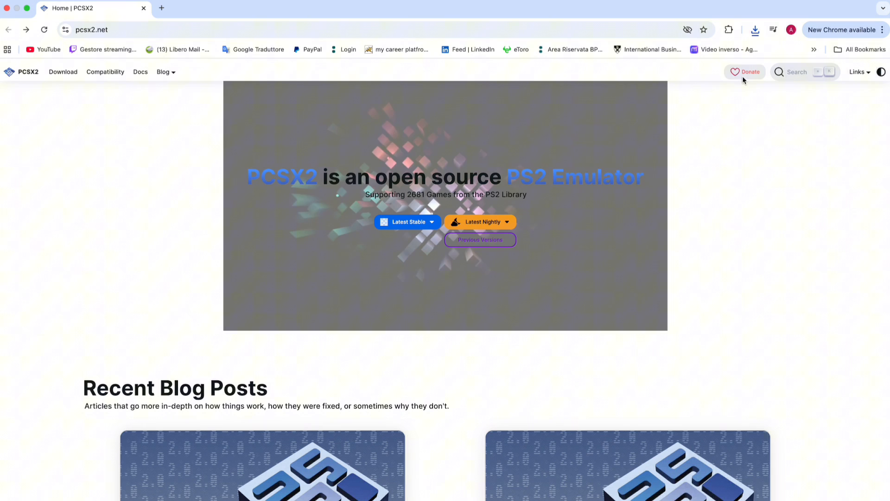
Step: Unpack the PCSX2 archive in Downloads and move the app into Applications
{"action": "left_click", "coordinate": [755, 29]}
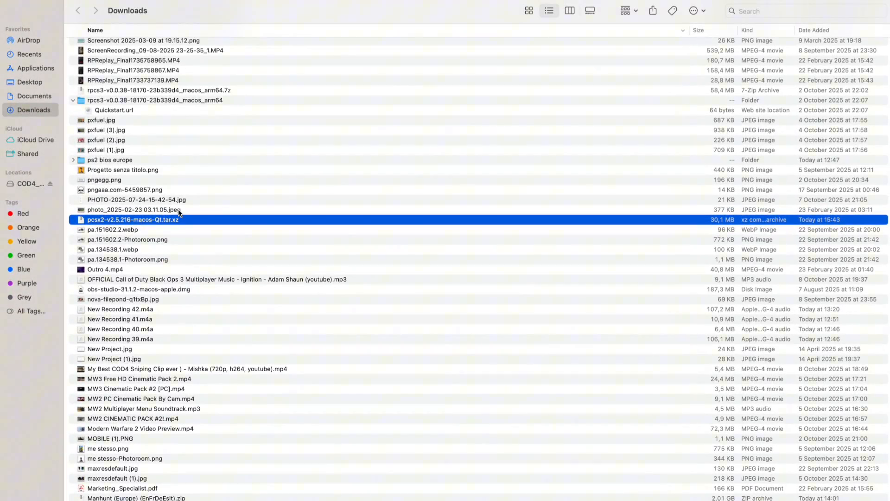
{"action": "double_click", "coordinate": [133, 219]}
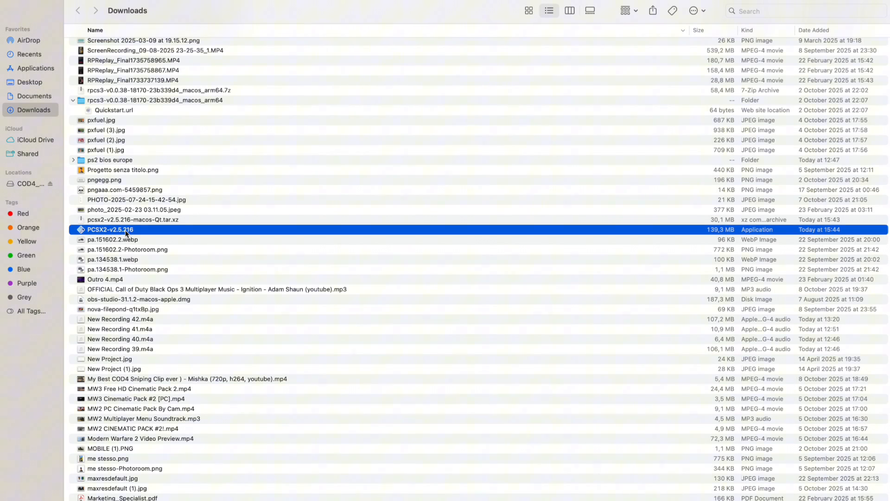
{"action": "mouse_move", "coordinate": [152, 233]}
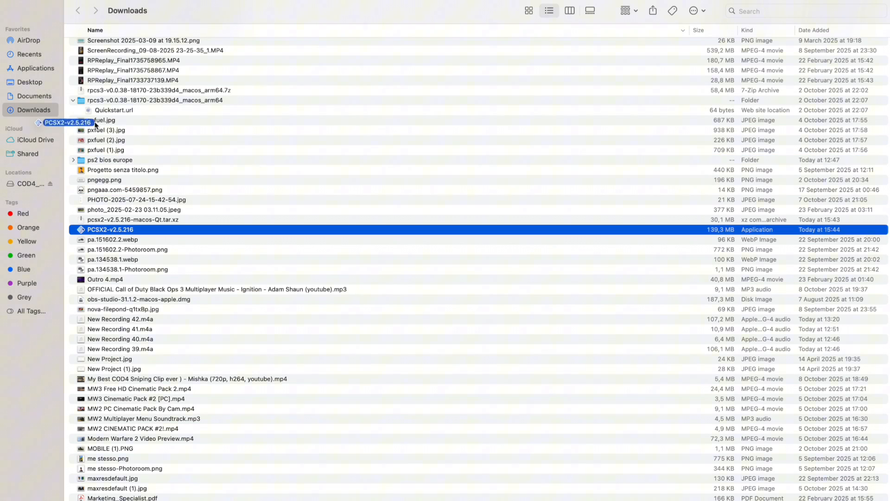
{"action": "left_click", "coordinate": [35, 68]}
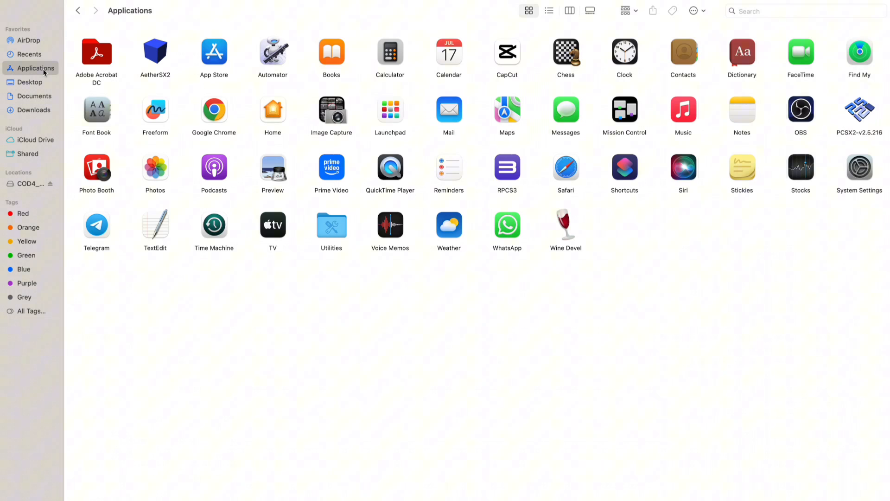
{"action": "mouse_move", "coordinate": [858, 119]}
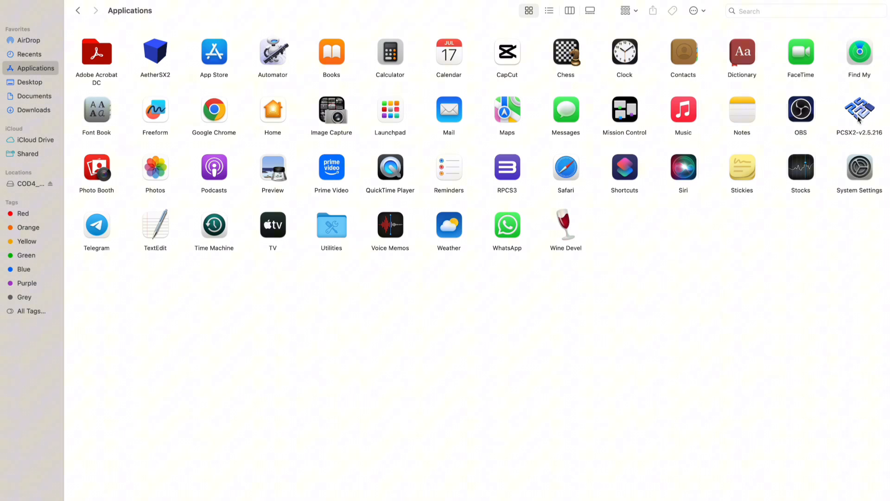
Step: Launch the installed PCSX2 app, hitting the unverified-developer warning
{"action": "double_click", "coordinate": [858, 107]}
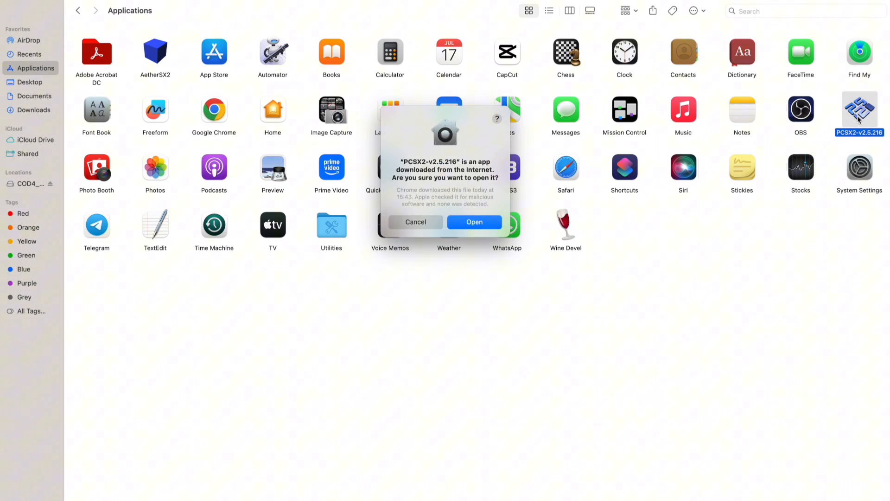
{"action": "mouse_move", "coordinate": [472, 252]}
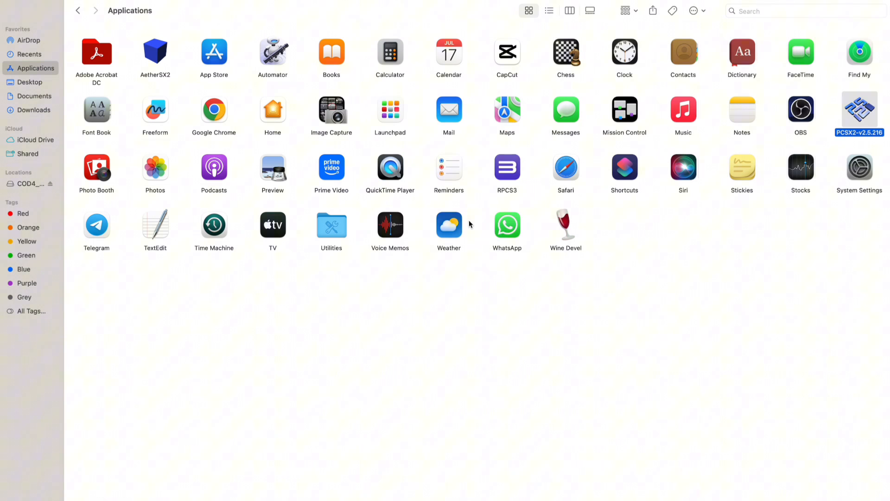
{"action": "double_click", "coordinate": [859, 107]}
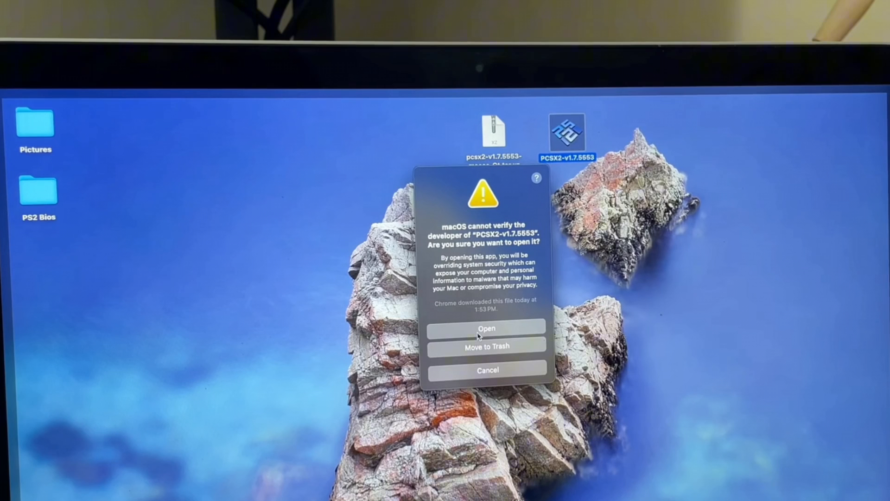
Step: Try launching PCSX2 from the desktop and dismiss the blocked-app warning
{"action": "left_click", "coordinate": [487, 370]}
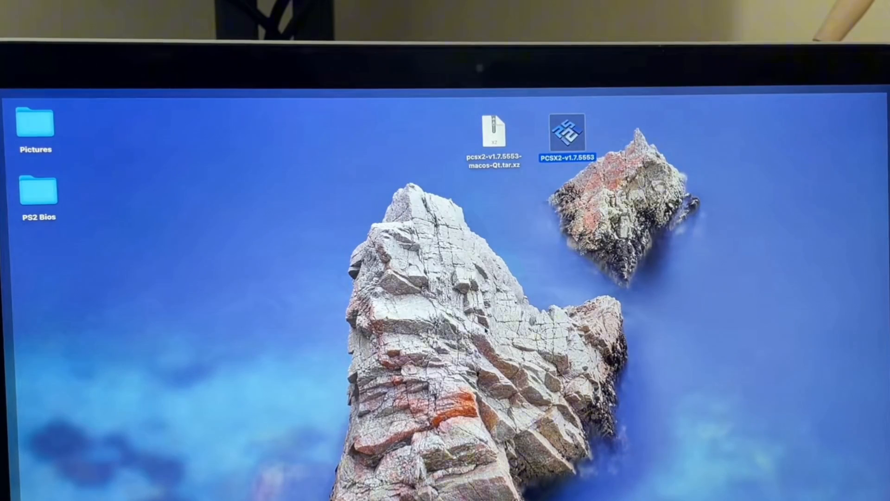
{"action": "double_click", "coordinate": [567, 136]}
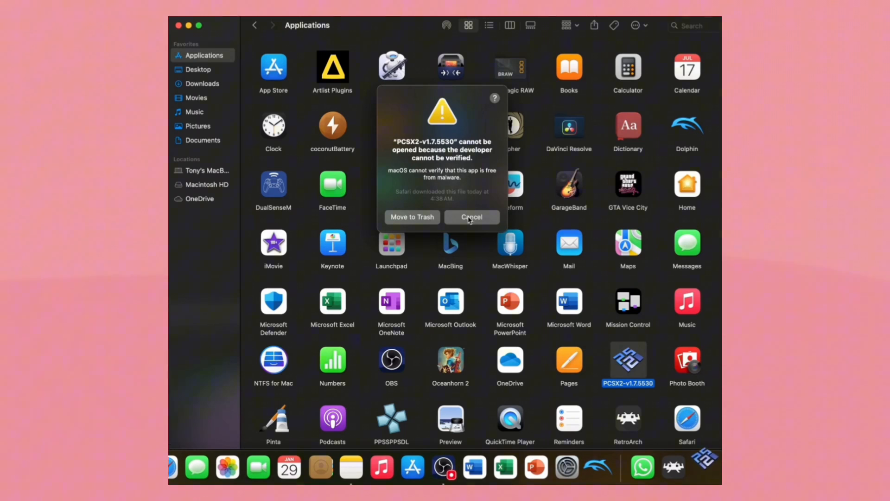
{"action": "left_click", "coordinate": [471, 217]}
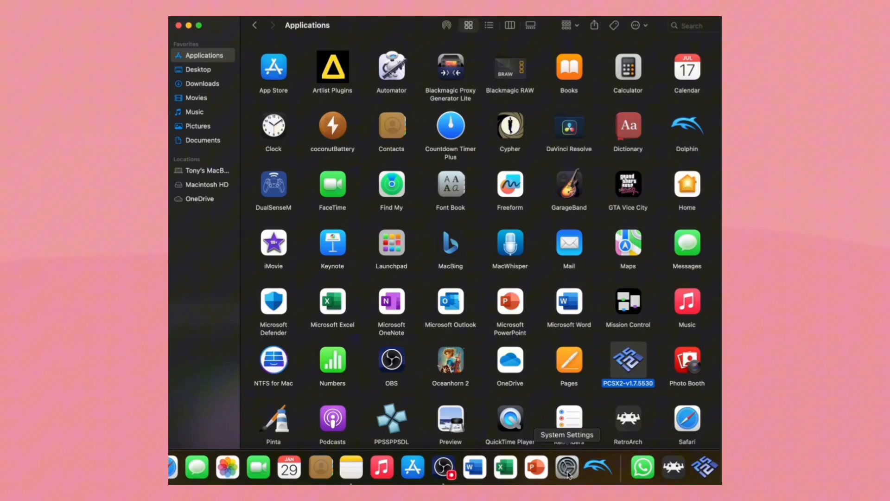
Step: Allow the blocked PCSX2 app via Open Anyway in Privacy & Security settings
{"action": "left_click", "coordinate": [566, 467]}
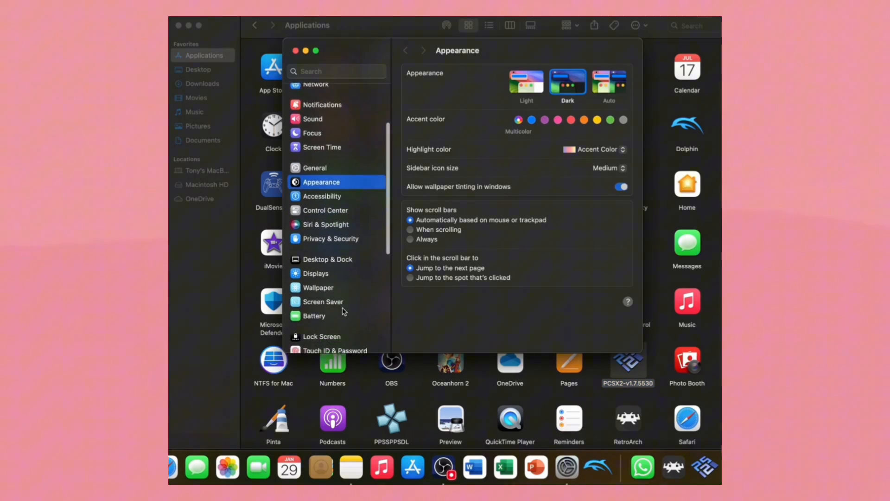
{"action": "left_click", "coordinate": [330, 238]}
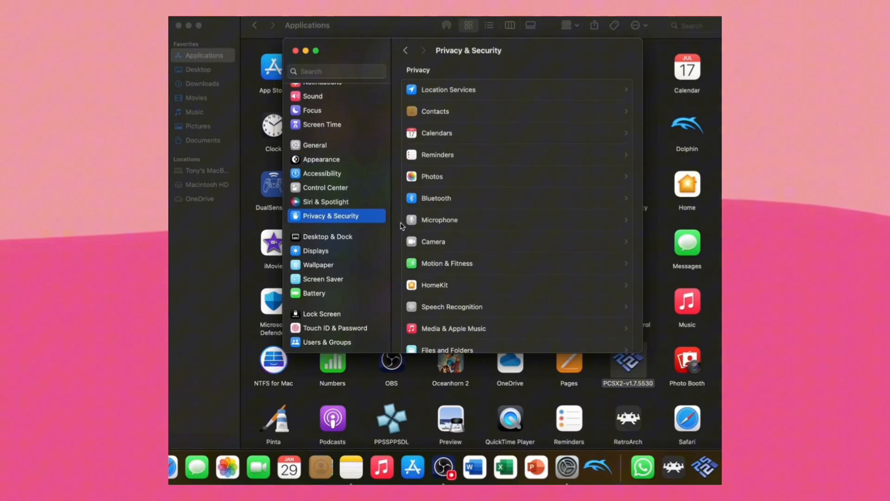
{"action": "scroll", "scroll_direction": "down", "scroll_amount": 3}
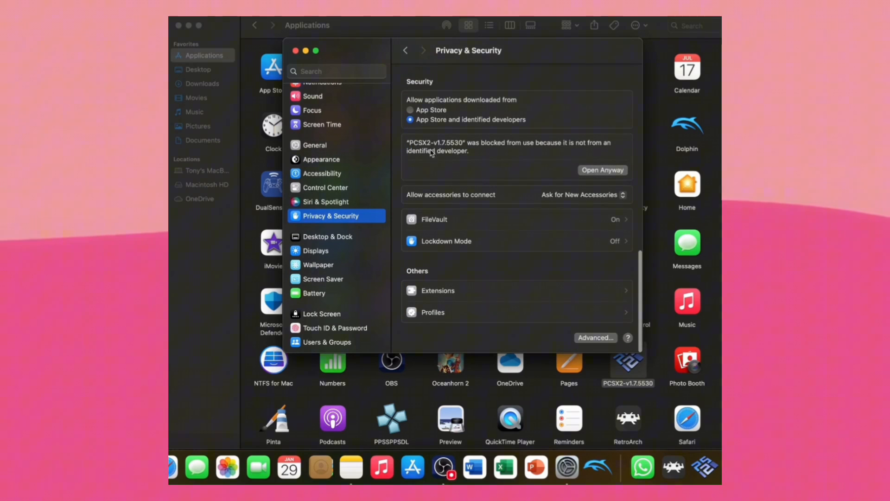
{"action": "left_click", "coordinate": [603, 170]}
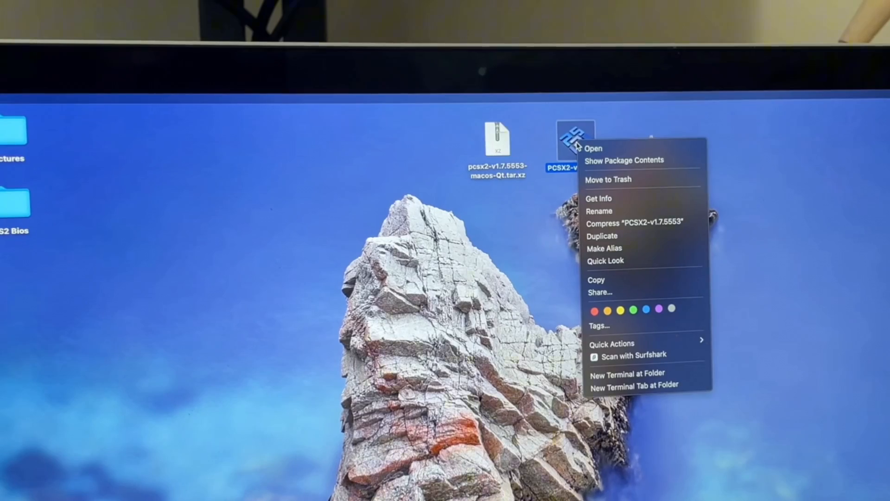
Step: Open PCSX2 despite the developer warning to begin the setup wizard
{"action": "left_click", "coordinate": [593, 149]}
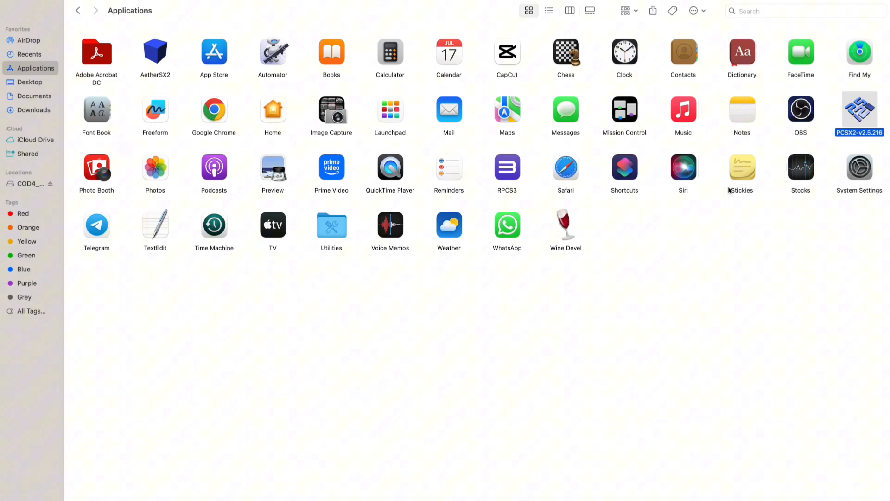
{"action": "mouse_move", "coordinate": [729, 192]}
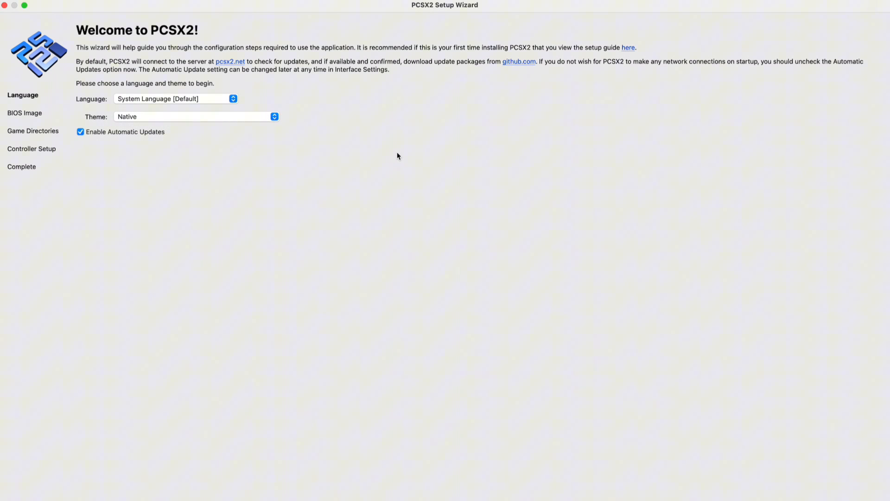
{"action": "mouse_move", "coordinate": [659, 389]}
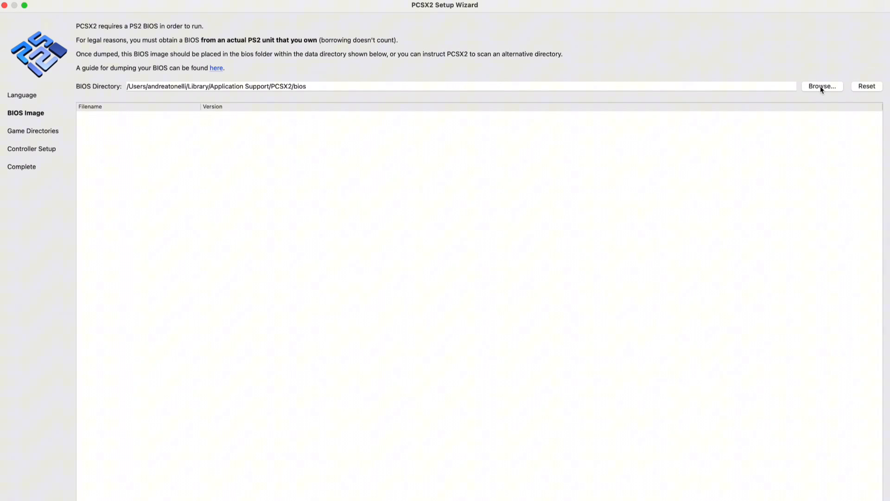
Step: Use the Desktop 'PS2 Bios' folder as the BIOS directory
{"action": "left_click", "coordinate": [821, 86]}
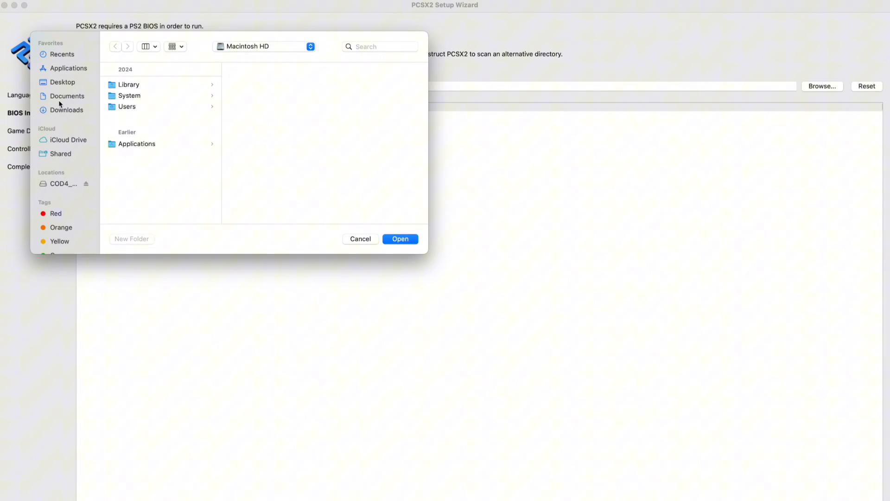
{"action": "left_click", "coordinate": [62, 82]}
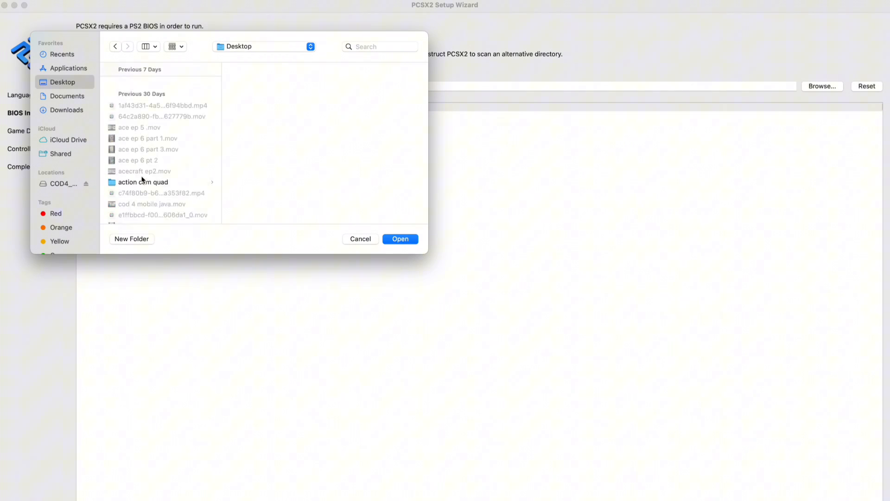
{"action": "left_click", "coordinate": [136, 102]}
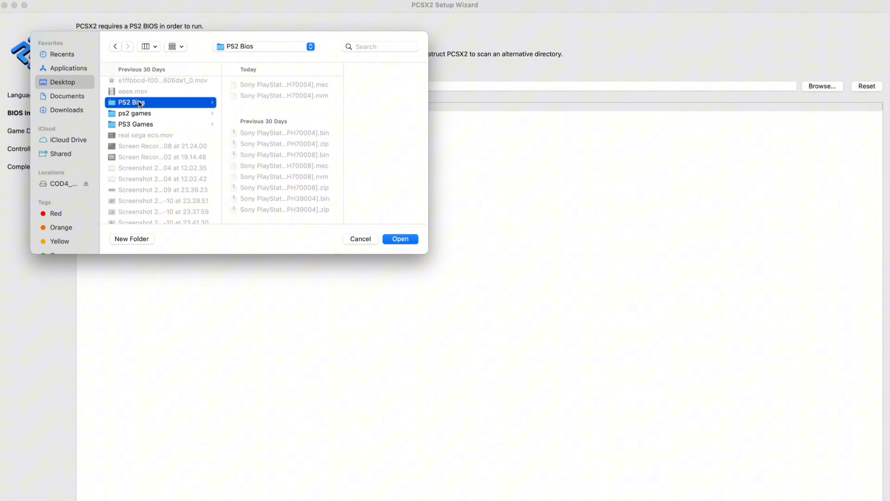
{"action": "left_click", "coordinate": [400, 238]}
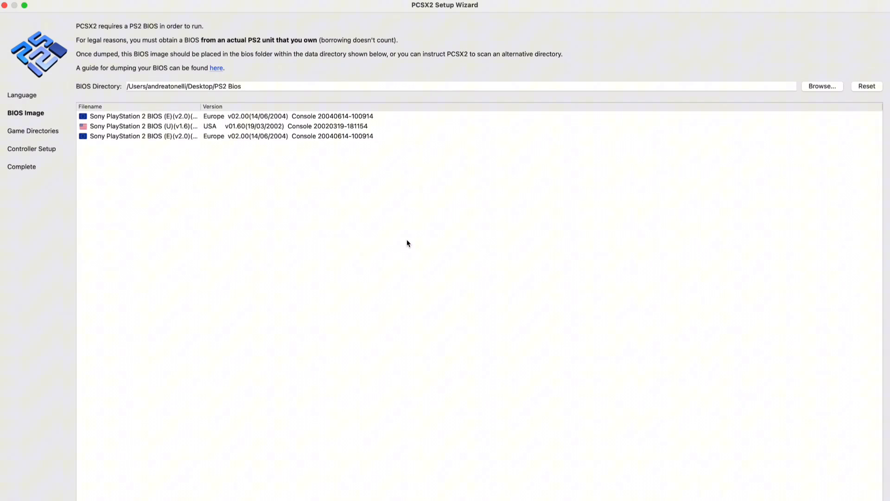
{"action": "mouse_move", "coordinate": [239, 193]}
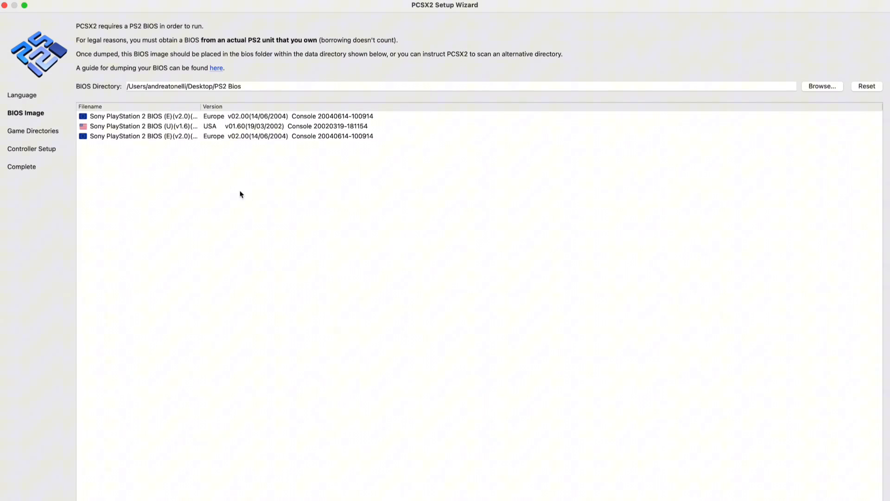
Step: Select the second European v02.00 BIOS image and advance to Game Directories
{"action": "left_click", "coordinate": [158, 116]}
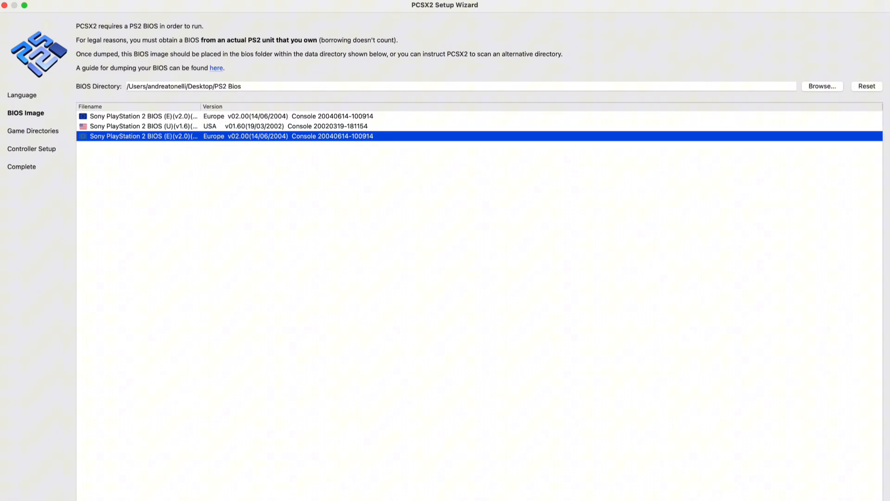
{"action": "left_click", "coordinate": [34, 131]}
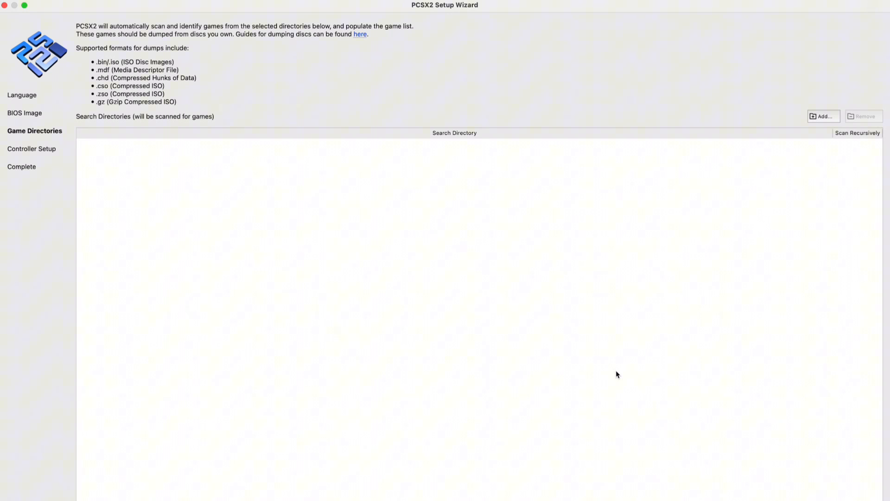
{"action": "mouse_move", "coordinate": [819, 132]}
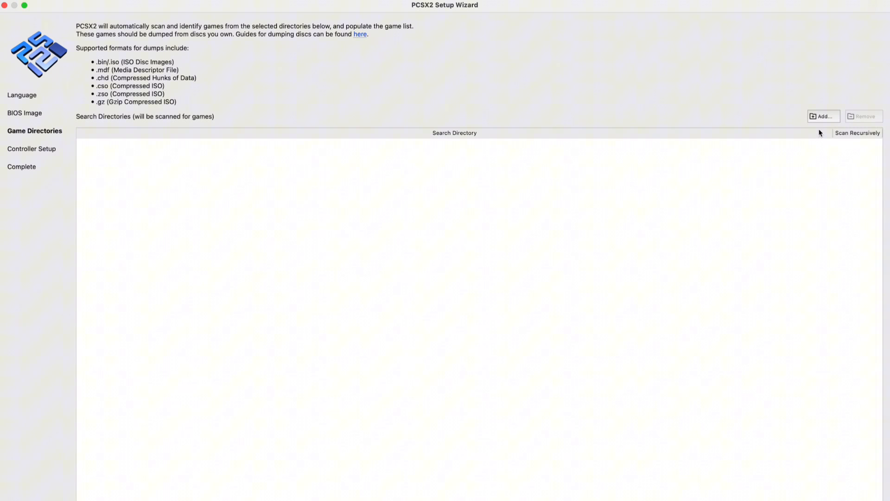
Step: Add Desktop 'ps2 games' as a game directory scanned recursively
{"action": "left_click", "coordinate": [823, 116]}
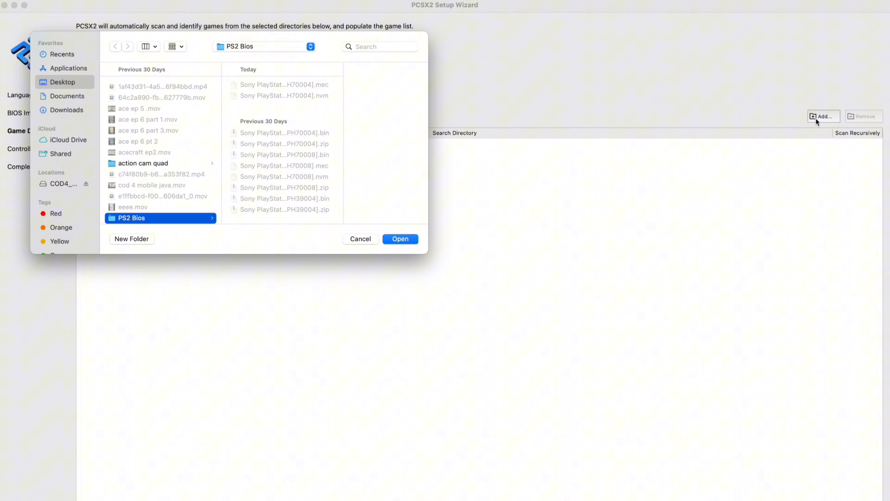
{"action": "left_click", "coordinate": [134, 137]}
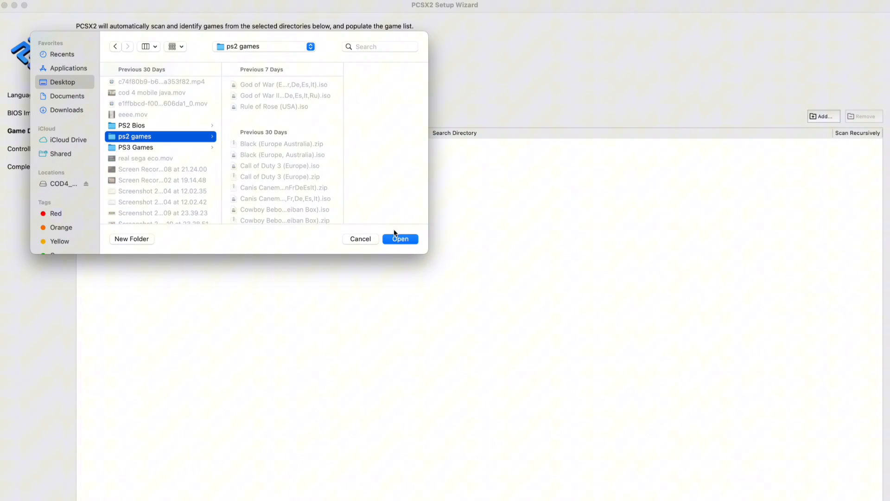
{"action": "left_click", "coordinate": [400, 238]}
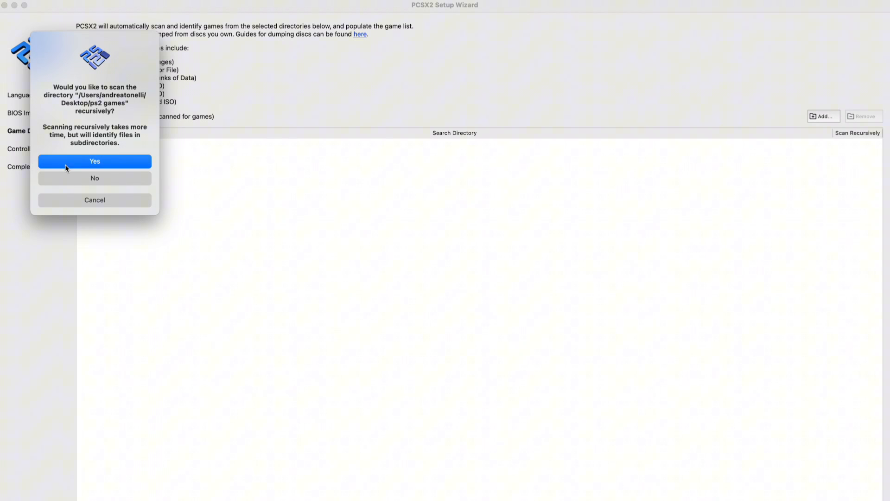
{"action": "left_click", "coordinate": [95, 162]}
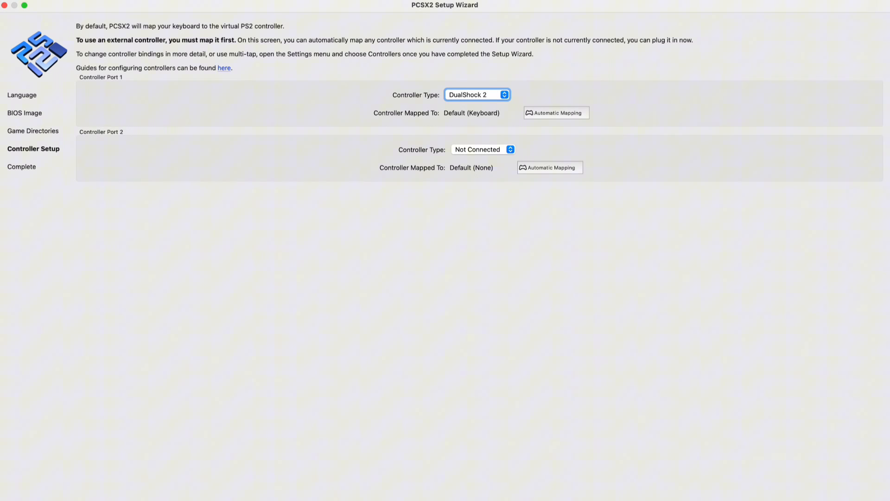
{"action": "mouse_move", "coordinate": [514, 218]}
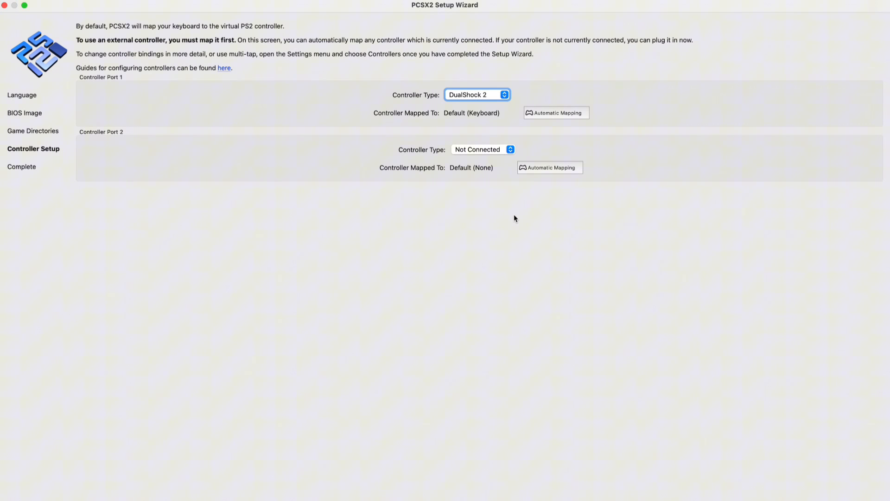
{"action": "mouse_move", "coordinate": [612, 78]}
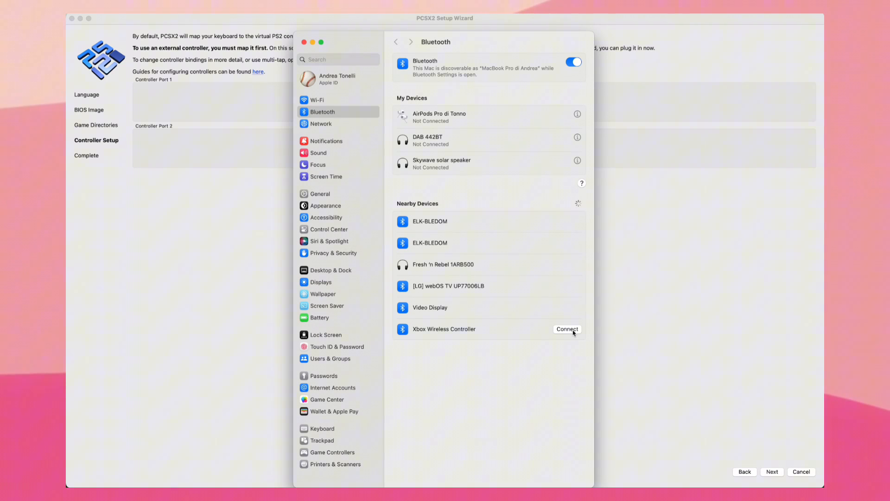
Step: Pair the Xbox Wireless Controller and map port 1 to SDL-0 (Xbox Series X Controller)
{"action": "left_click", "coordinate": [566, 329]}
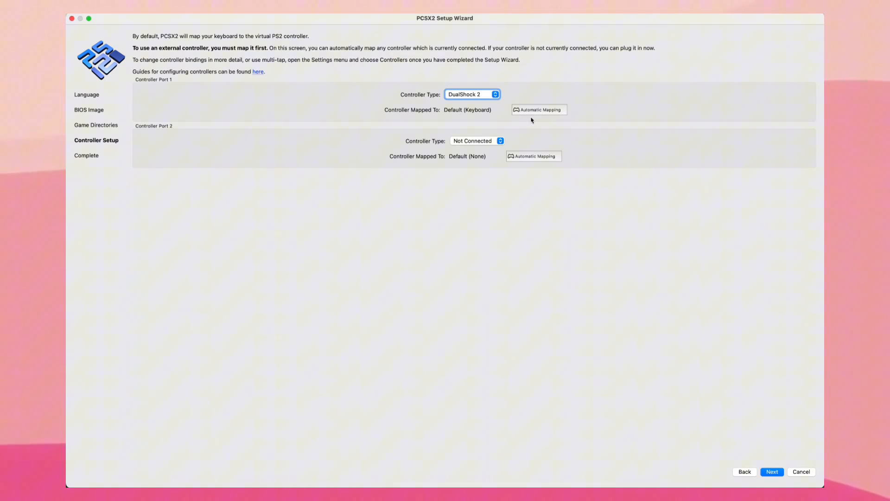
{"action": "left_click", "coordinate": [471, 93]}
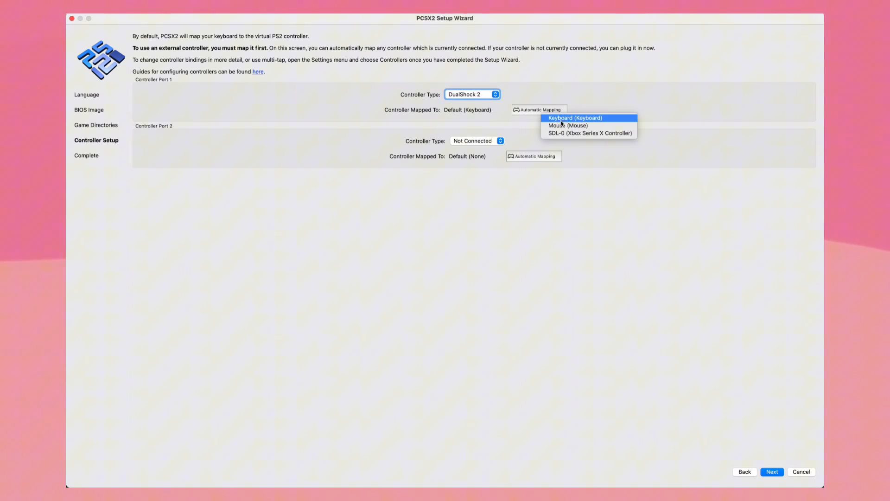
{"action": "mouse_move", "coordinate": [588, 132]}
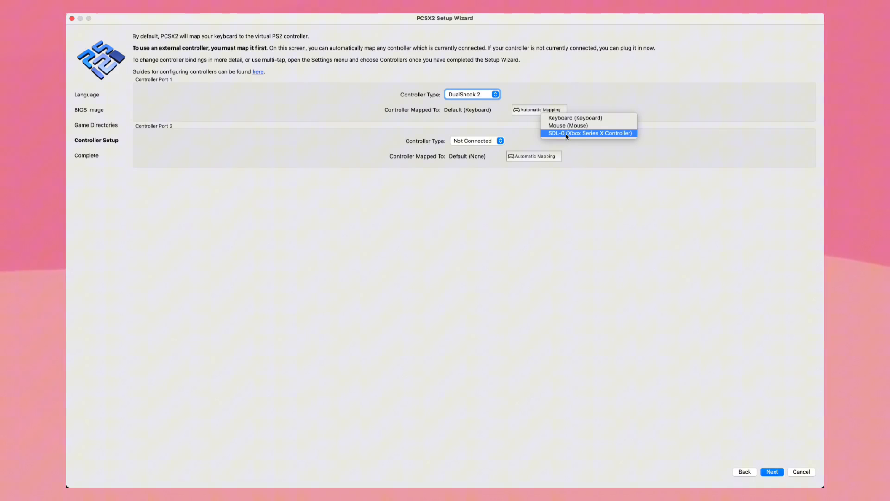
{"action": "left_click", "coordinate": [588, 132]}
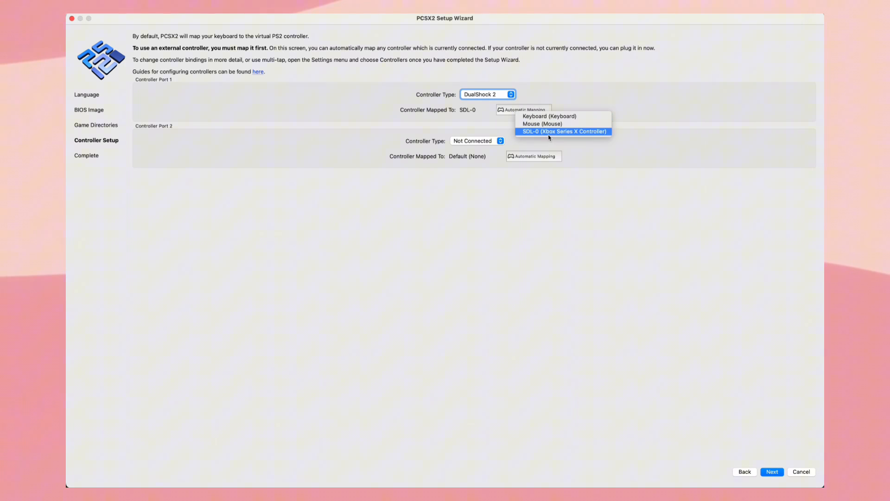
{"action": "left_click", "coordinate": [770, 471]}
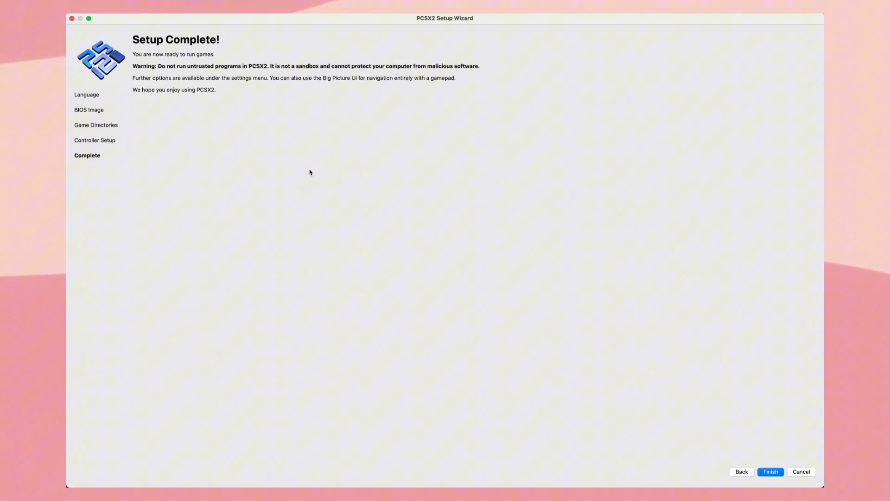
Step: Finish the wizard and filter the game library by 'cal' to Call of Duty 3
{"action": "left_click", "coordinate": [769, 471]}
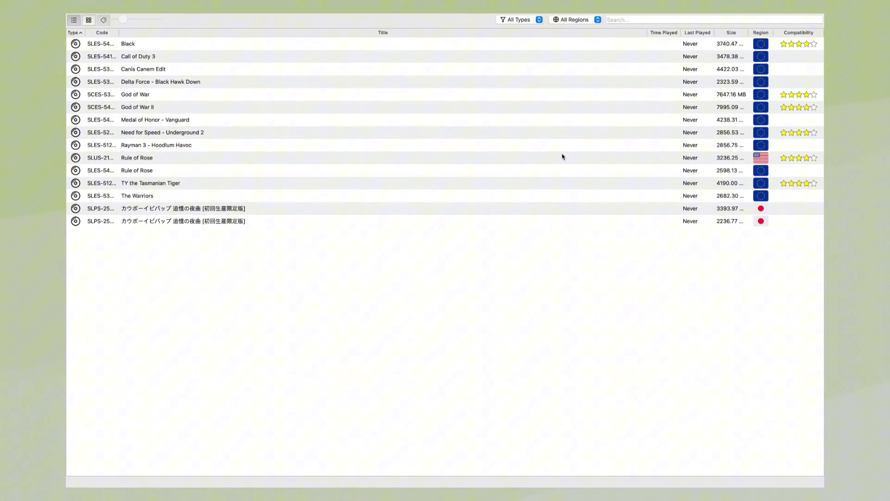
{"action": "type", "text": "cal"}
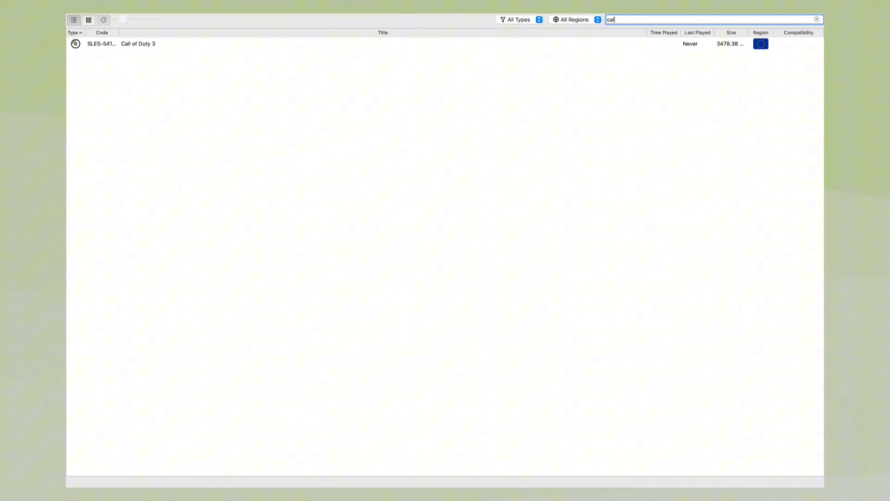
Step: Clear the search, switch the library to cover-tile grid view, and open the ps2-covers GitHub repo
{"action": "left_click", "coordinate": [575, 20]}
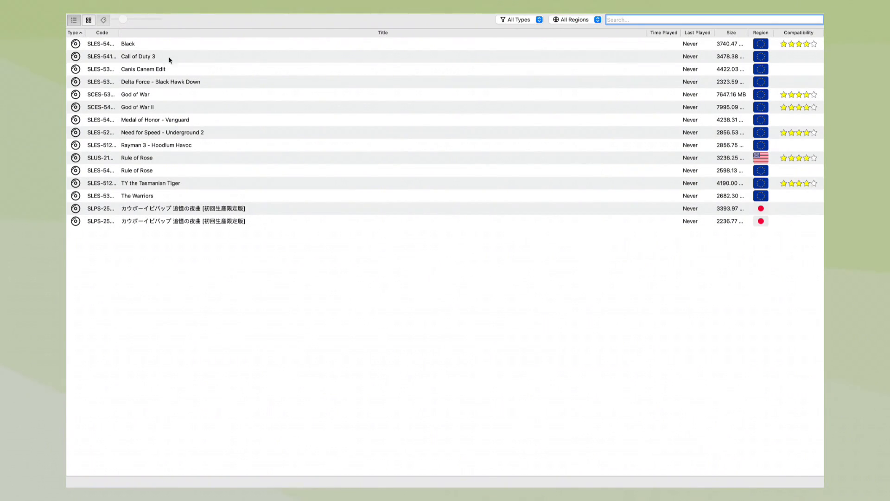
{"action": "left_click", "coordinate": [103, 19]}
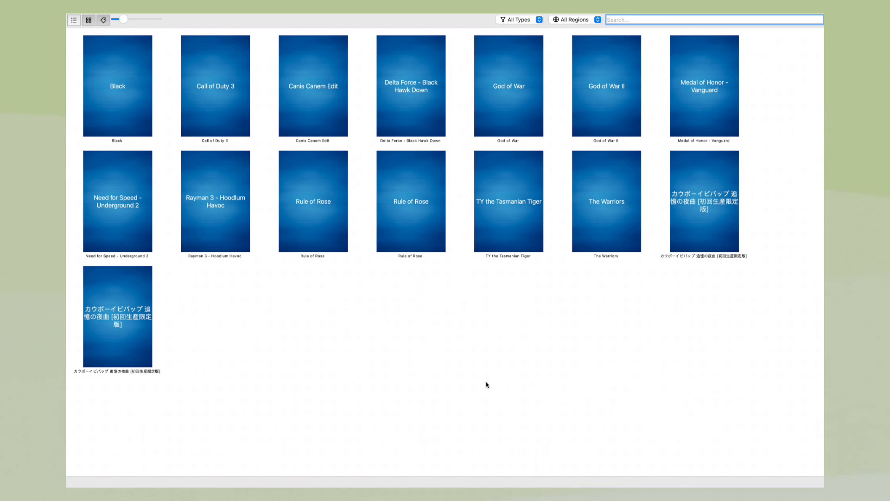
{"action": "left_click", "coordinate": [713, 18]}
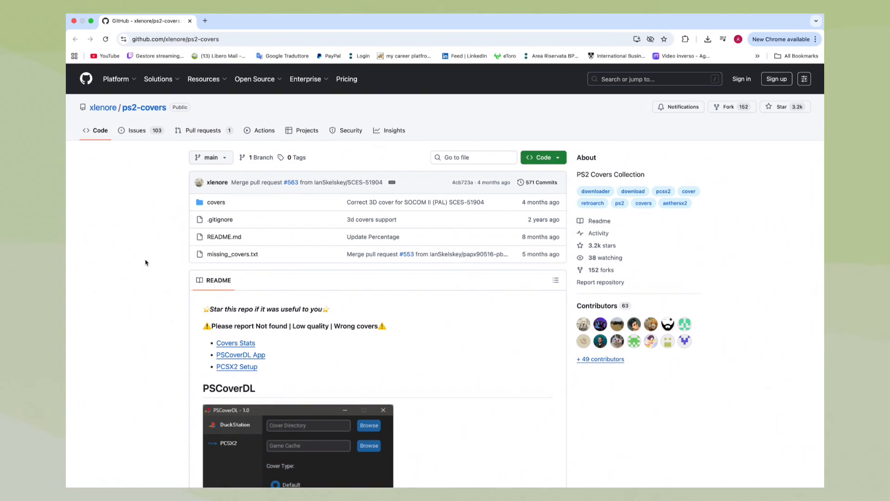
{"action": "mouse_move", "coordinate": [254, 286]}
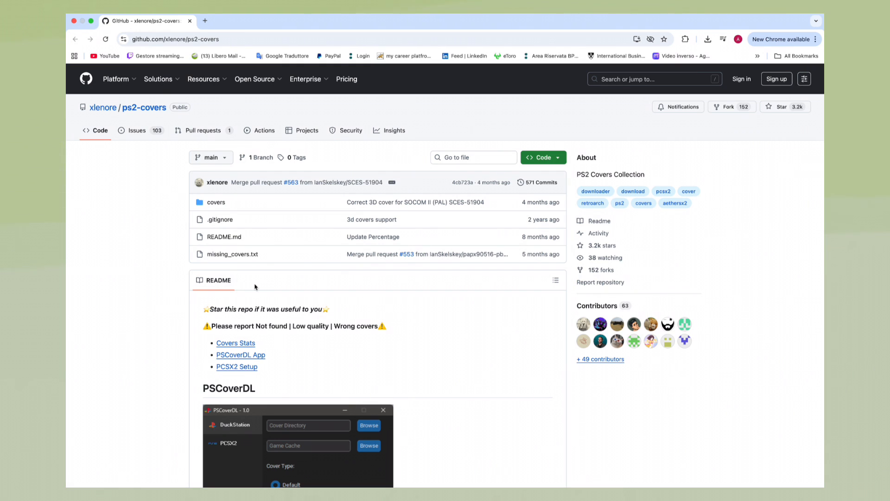
Step: Scroll the ps2-covers README down to the raw cover URL template
{"action": "scroll", "scroll_direction": "down", "scroll_amount": 3}
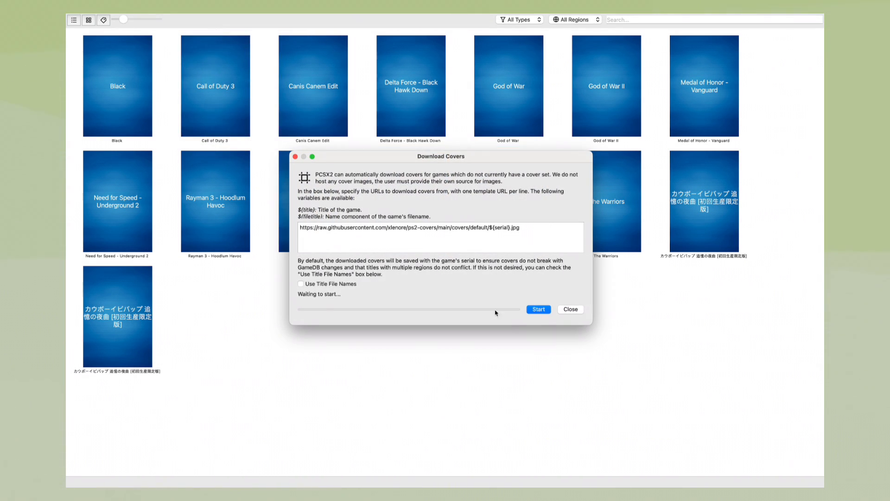
Step: Start the cover download from the ps2-covers repository for the whole library
{"action": "left_click", "coordinate": [537, 310]}
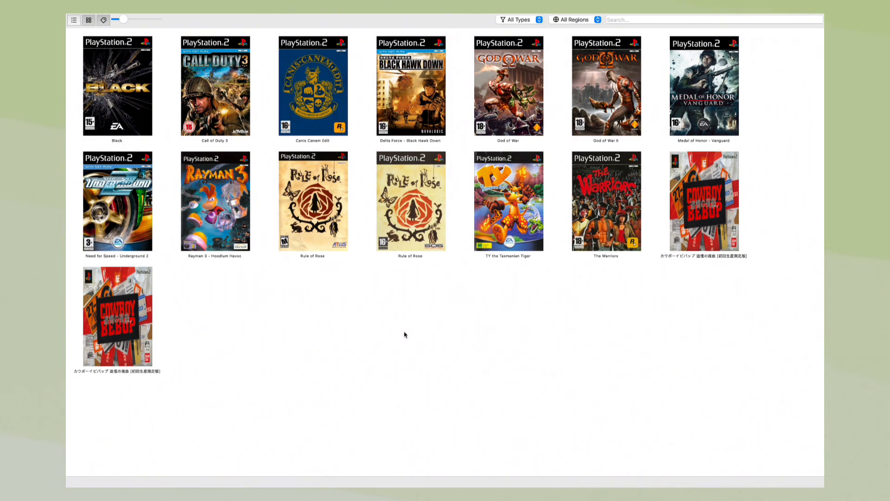
{"action": "mouse_move", "coordinate": [232, 348]}
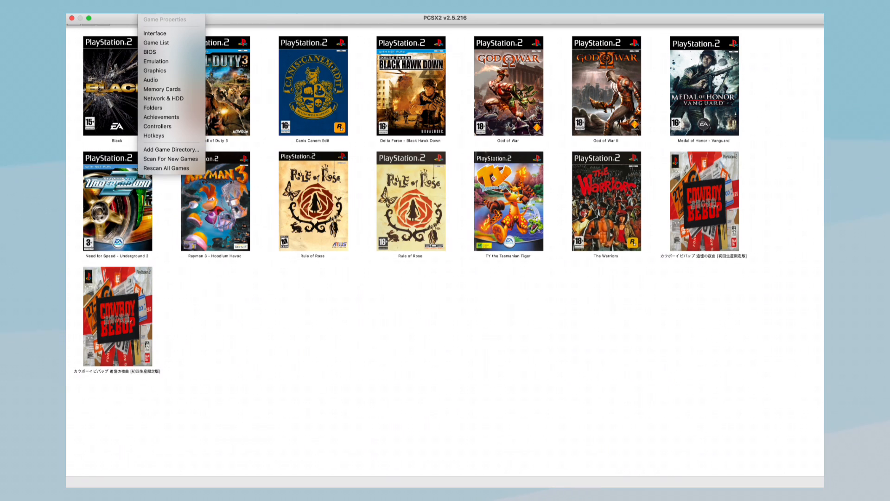
Step: Enable Start Fullscreen in Interface settings, then review the Game List and BIOS pages
{"action": "left_click", "coordinate": [155, 34]}
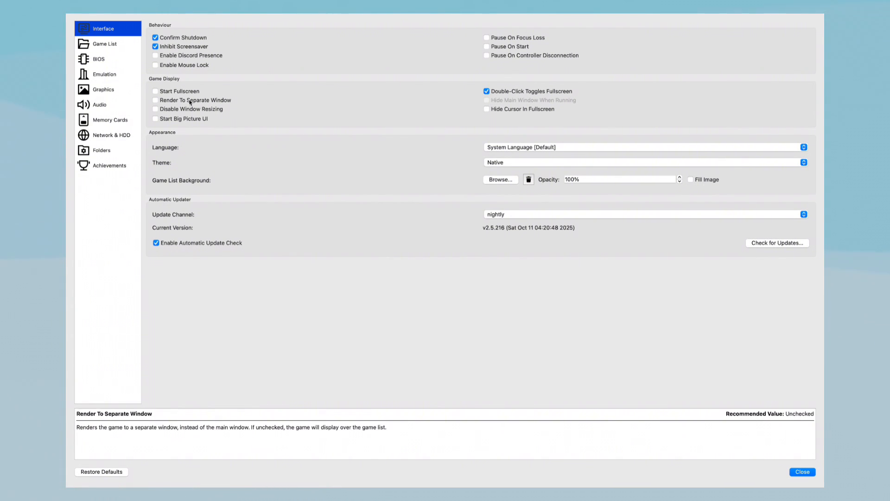
{"action": "left_click", "coordinate": [154, 91]}
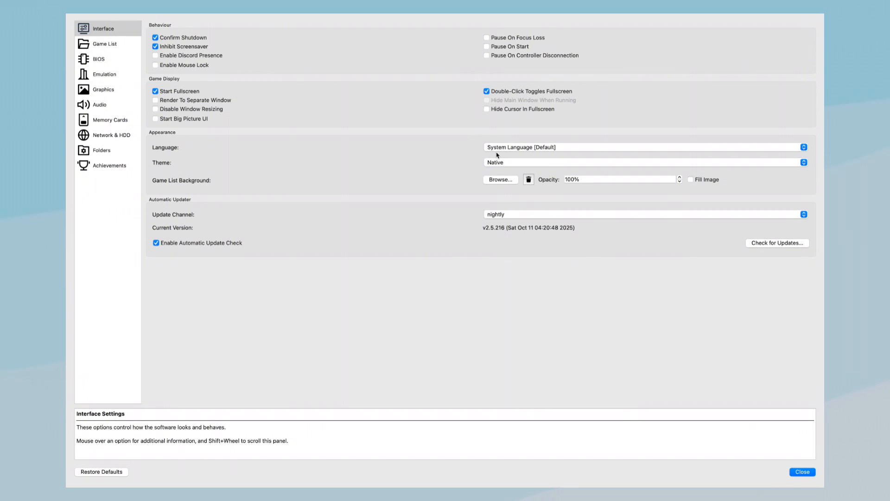
{"action": "mouse_move", "coordinate": [500, 151]}
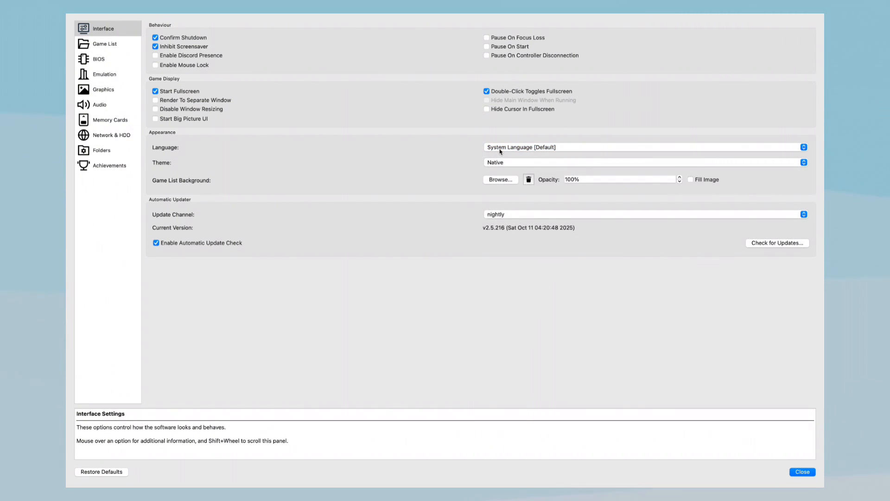
{"action": "mouse_move", "coordinate": [773, 248]}
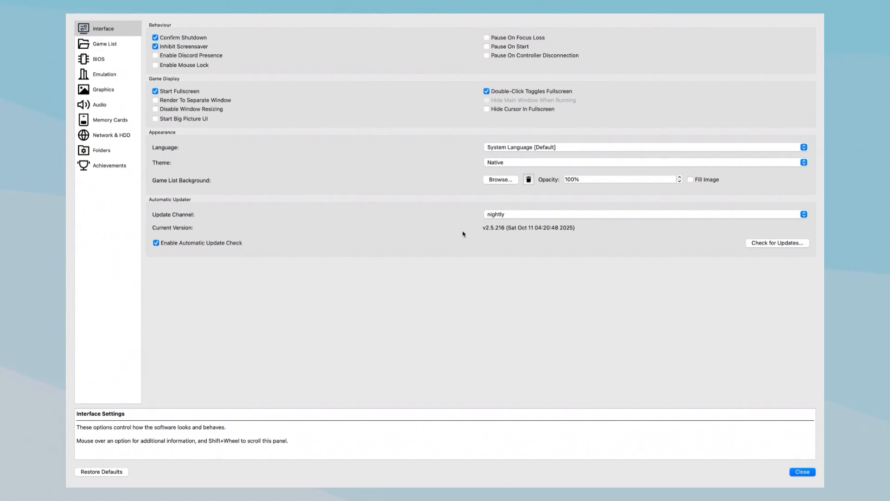
{"action": "left_click", "coordinate": [104, 43]}
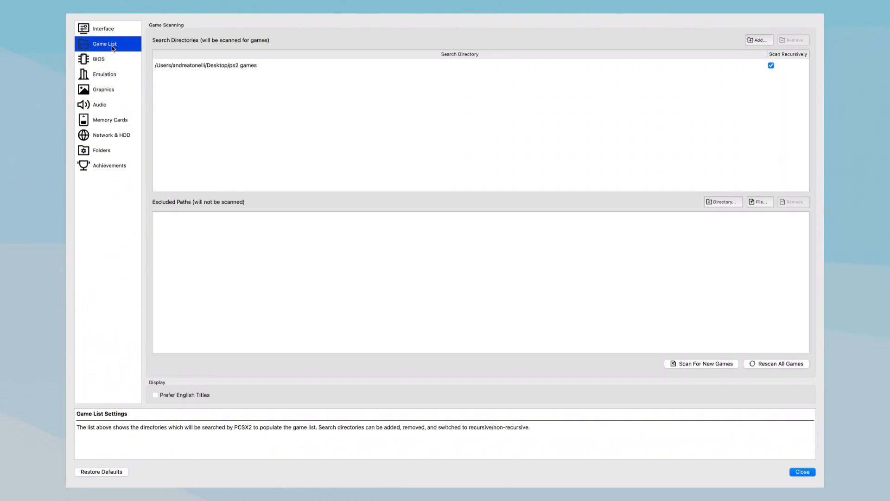
{"action": "mouse_move", "coordinate": [155, 105]}
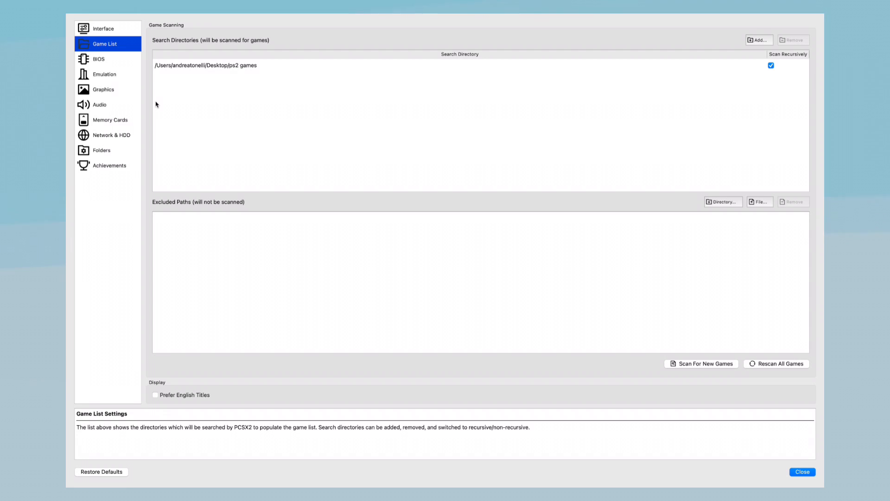
{"action": "left_click", "coordinate": [99, 59]}
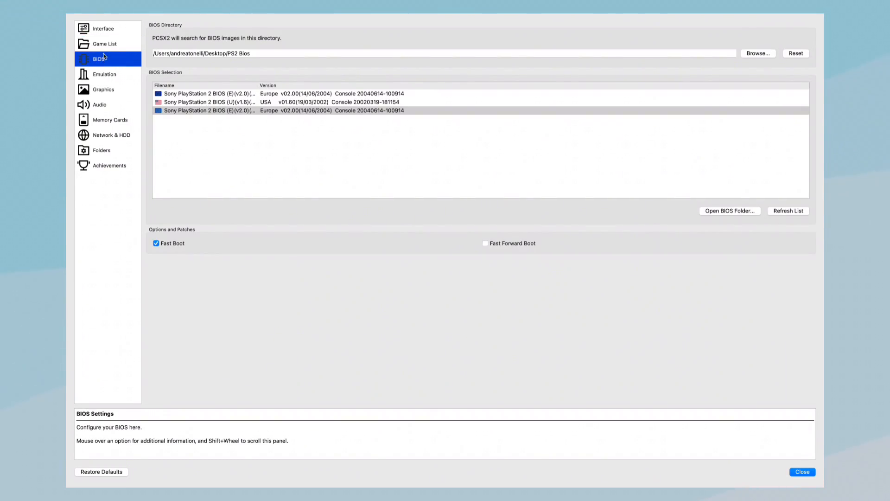
{"action": "left_click", "coordinate": [105, 44]}
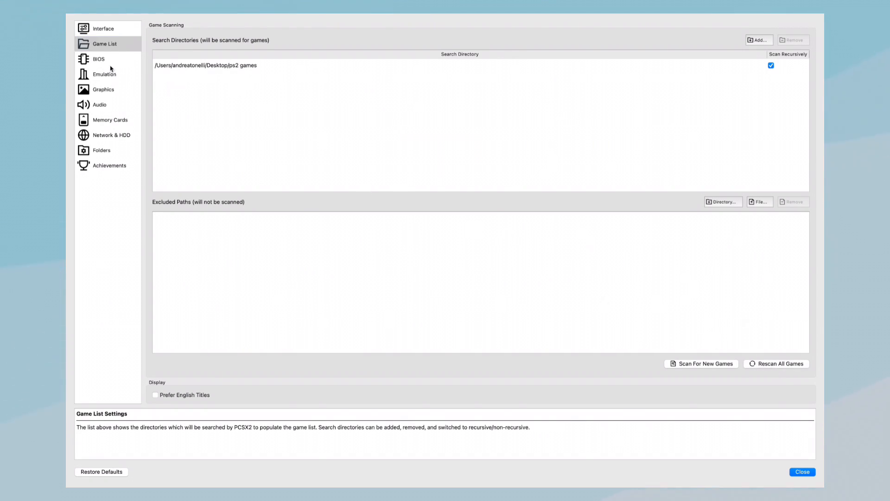
Step: Move through the Emulation page to the Graphics display settings
{"action": "left_click", "coordinate": [105, 74]}
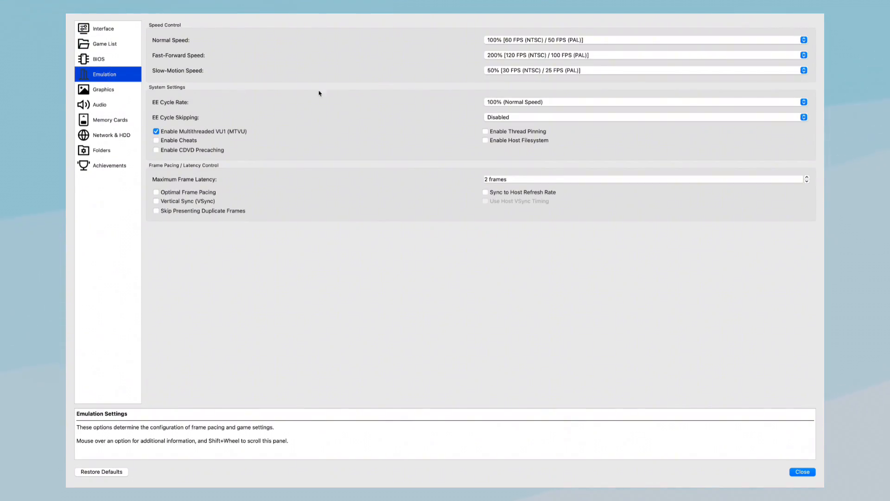
{"action": "mouse_move", "coordinate": [448, 173]}
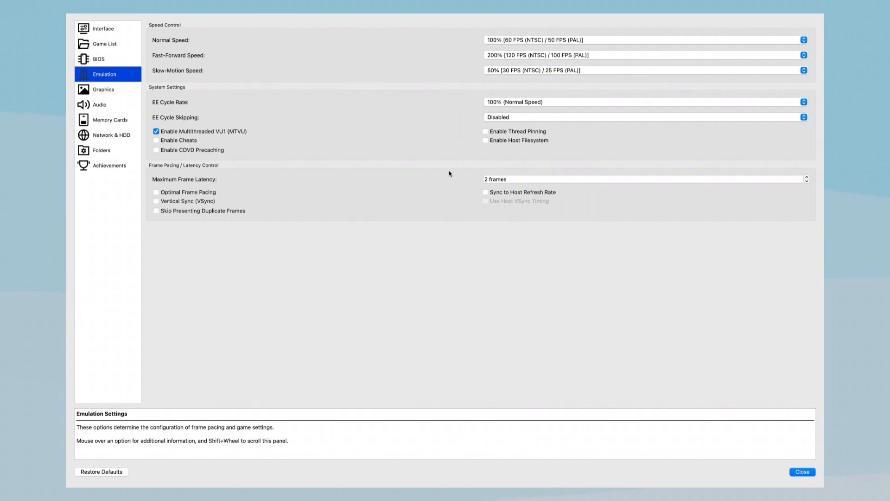
{"action": "mouse_move", "coordinate": [202, 131]}
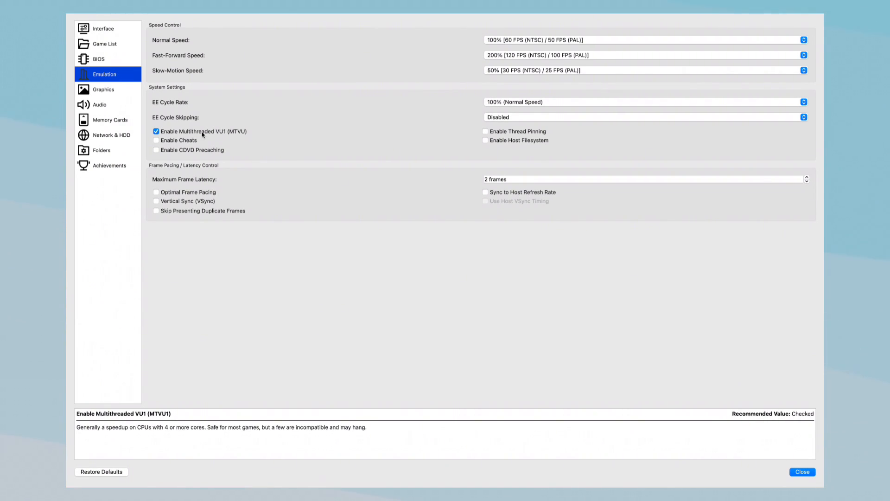
{"action": "mouse_move", "coordinate": [157, 142]}
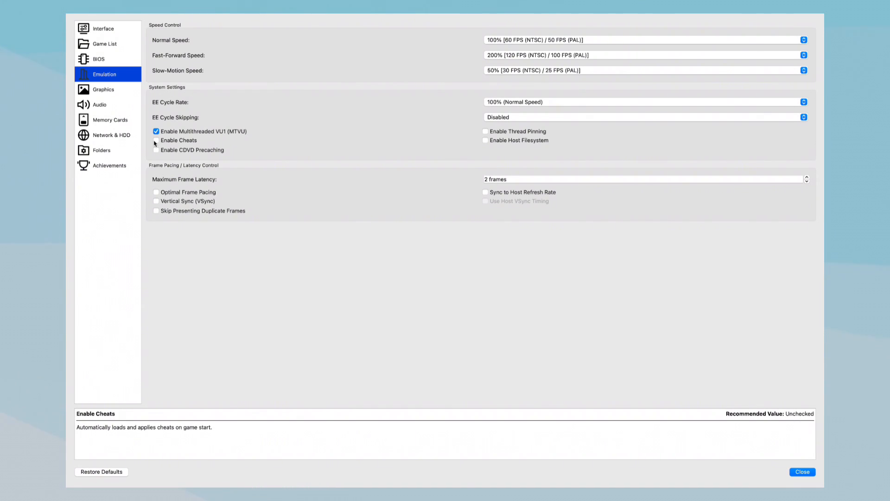
{"action": "left_click", "coordinate": [103, 89]}
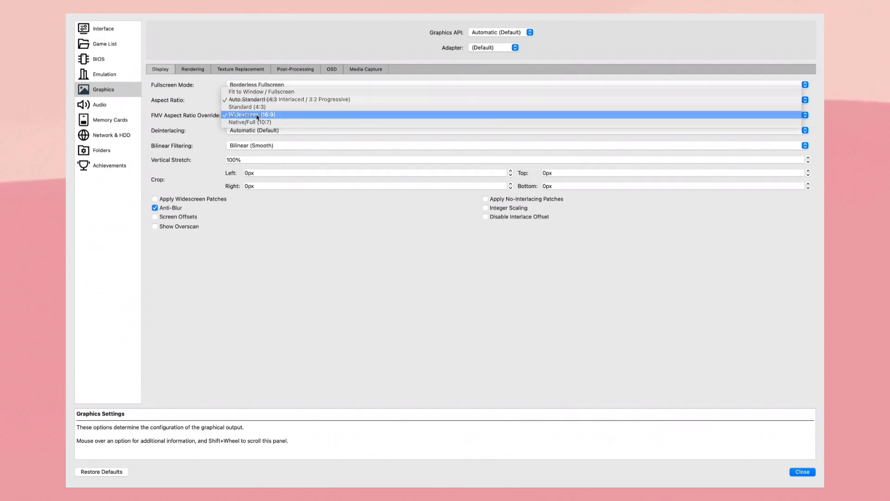
Step: Set aspect ratio to Widescreen (16:9) with widescreen patches and 3x Native internal resolution
{"action": "left_click", "coordinate": [250, 114]}
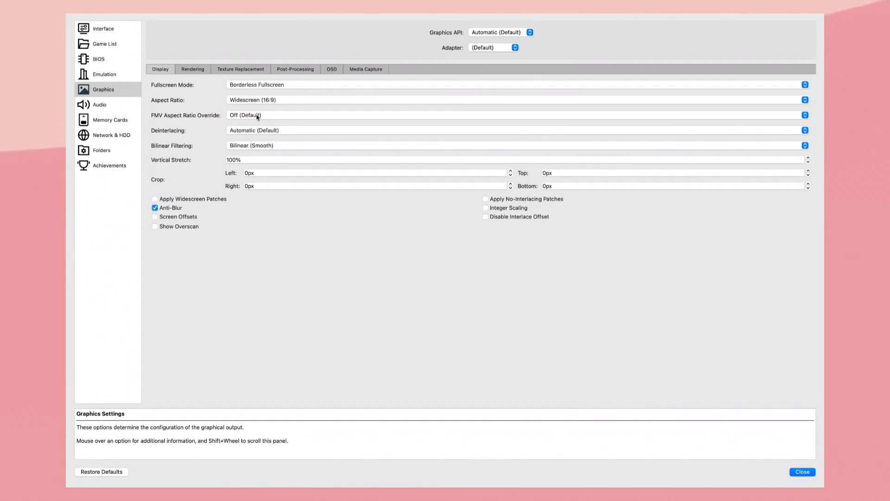
{"action": "mouse_move", "coordinate": [256, 141]}
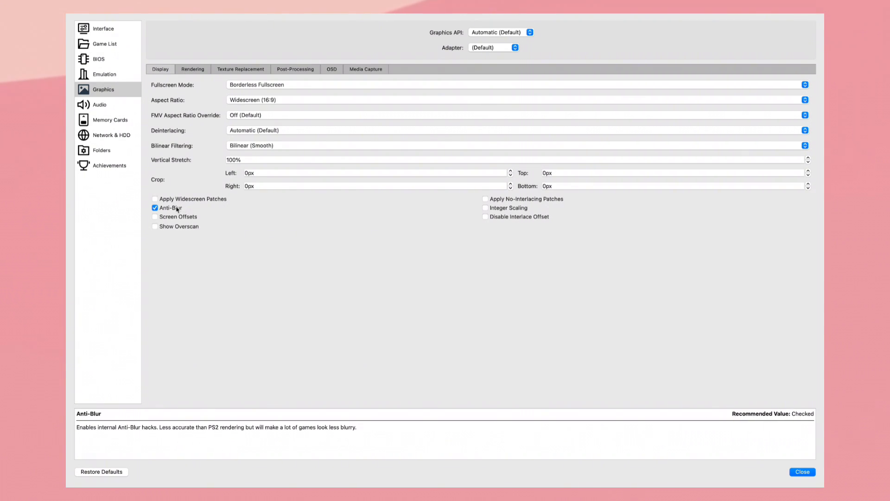
{"action": "left_click", "coordinate": [155, 198]}
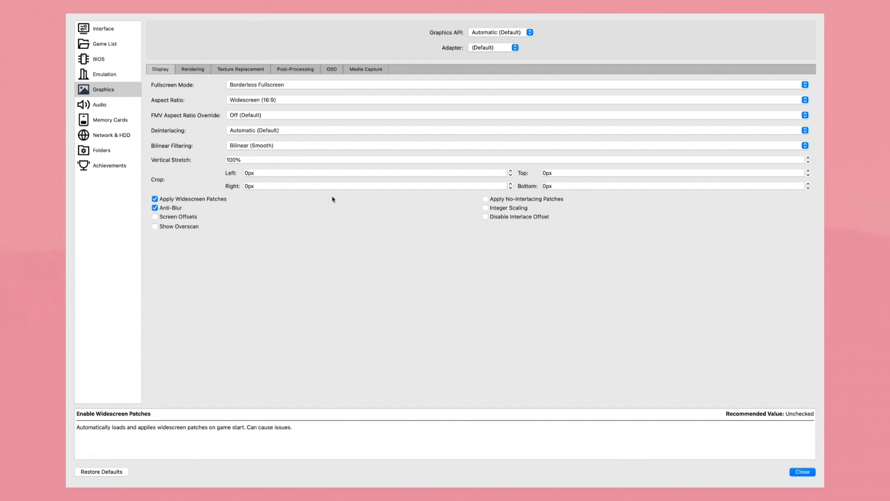
{"action": "left_click", "coordinate": [193, 69]}
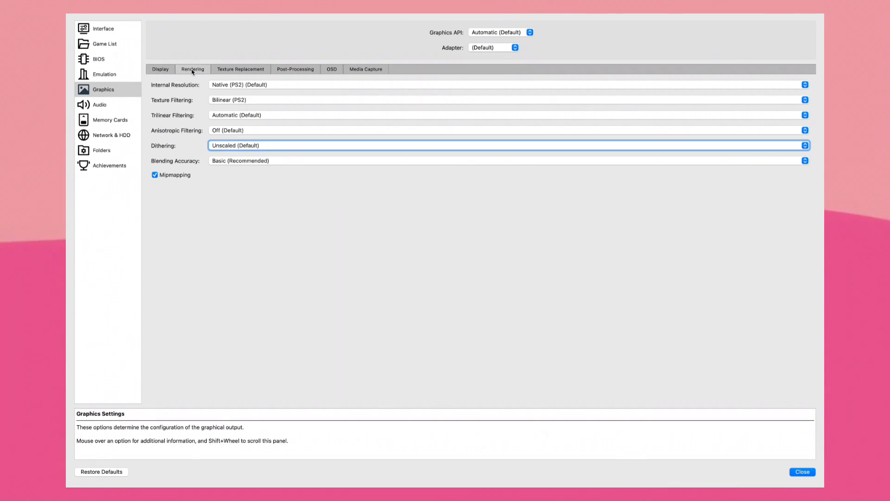
{"action": "left_click", "coordinate": [505, 85]}
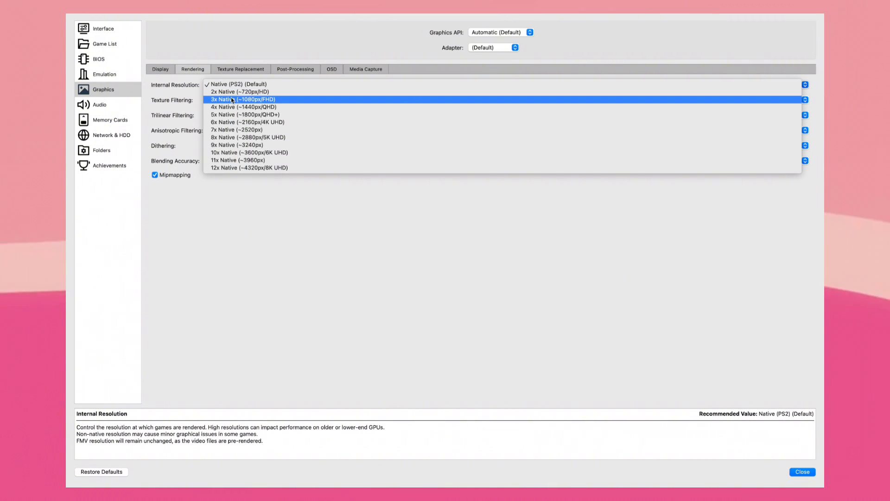
{"action": "left_click", "coordinate": [242, 99]}
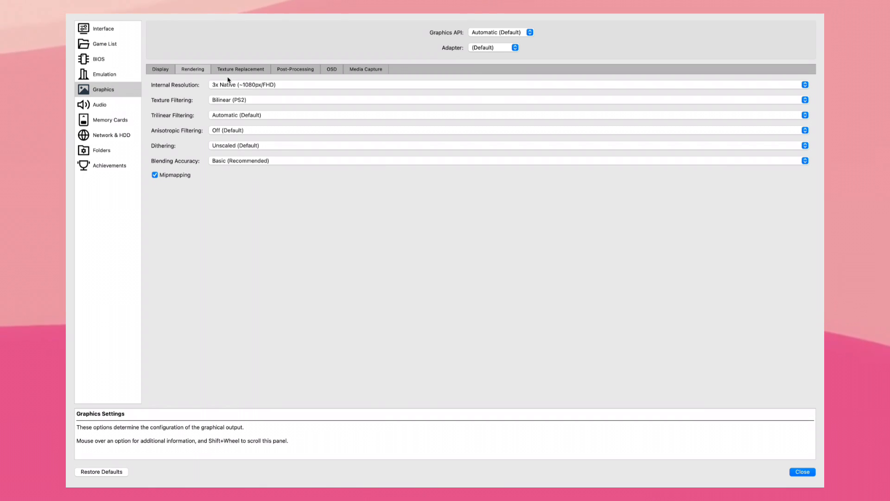
Step: Review the Texture Replacement and Post-Processing settings, leaving FXAA enabled
{"action": "left_click", "coordinate": [240, 68]}
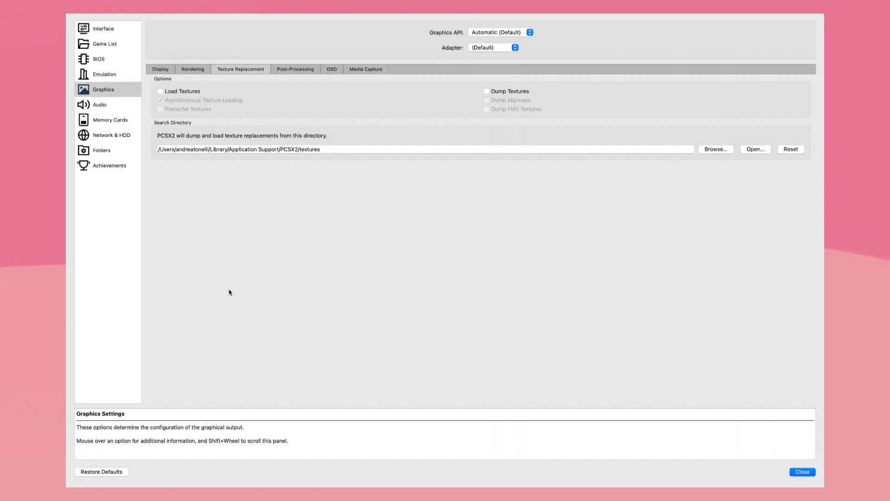
{"action": "mouse_move", "coordinate": [182, 91]}
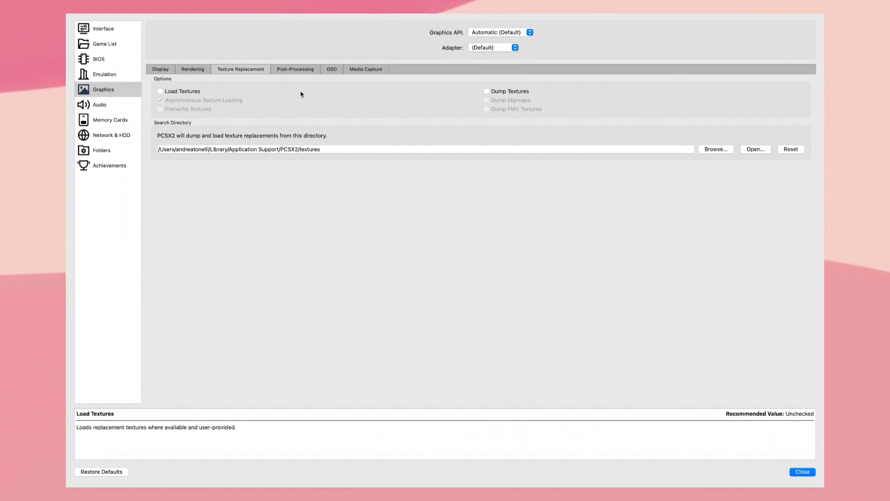
{"action": "left_click", "coordinate": [295, 69]}
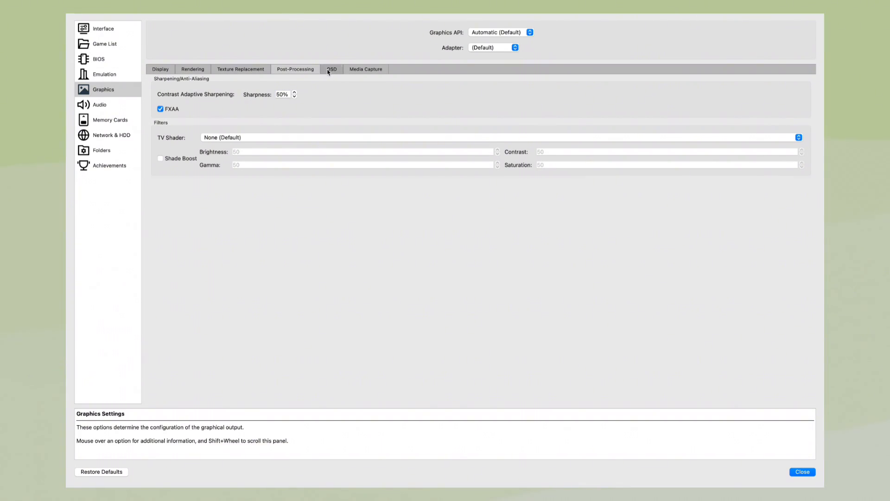
Step: Enable Show FPS in the OSD settings, then move to the Audio page
{"action": "left_click", "coordinate": [331, 68]}
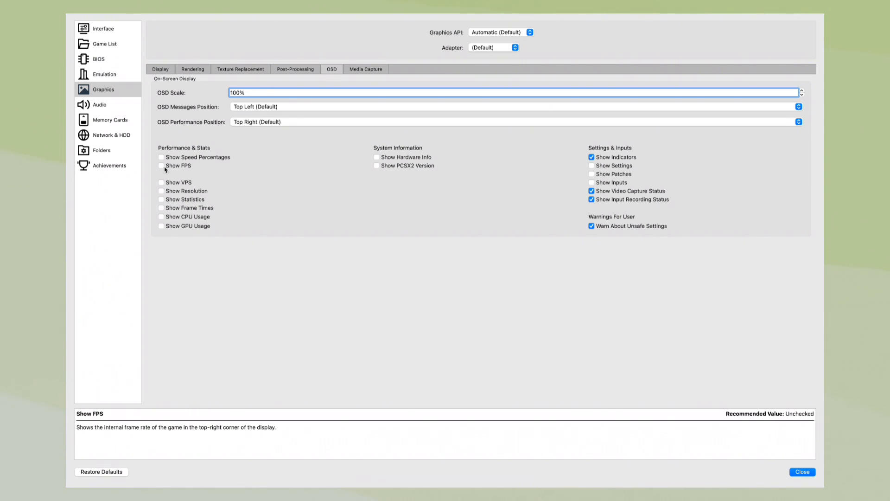
{"action": "left_click", "coordinate": [161, 165]}
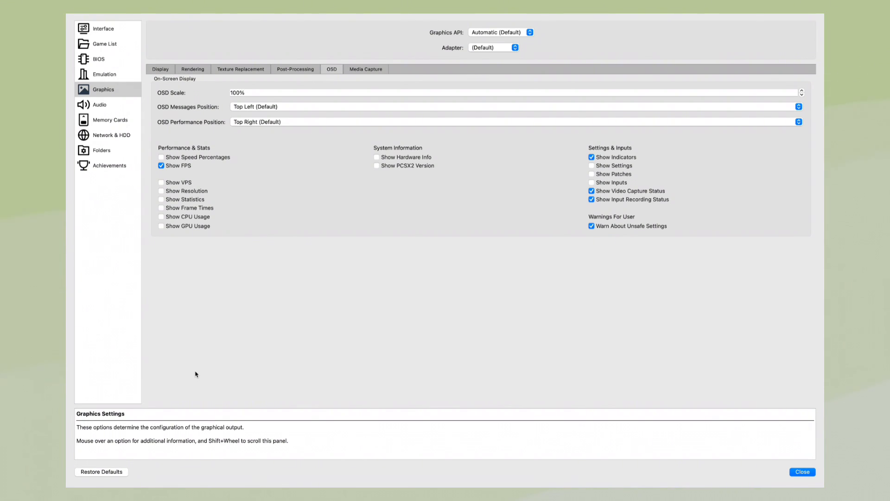
{"action": "mouse_move", "coordinate": [423, 323]}
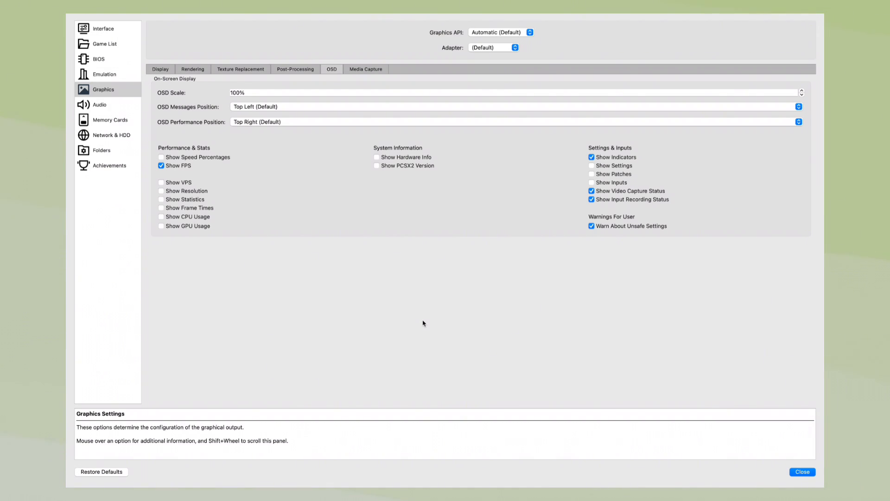
{"action": "mouse_move", "coordinate": [556, 213]}
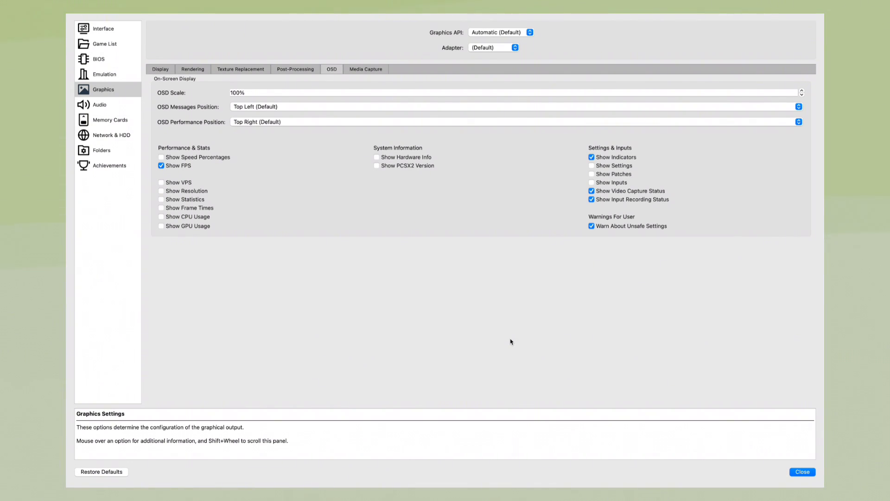
{"action": "left_click", "coordinate": [99, 105]}
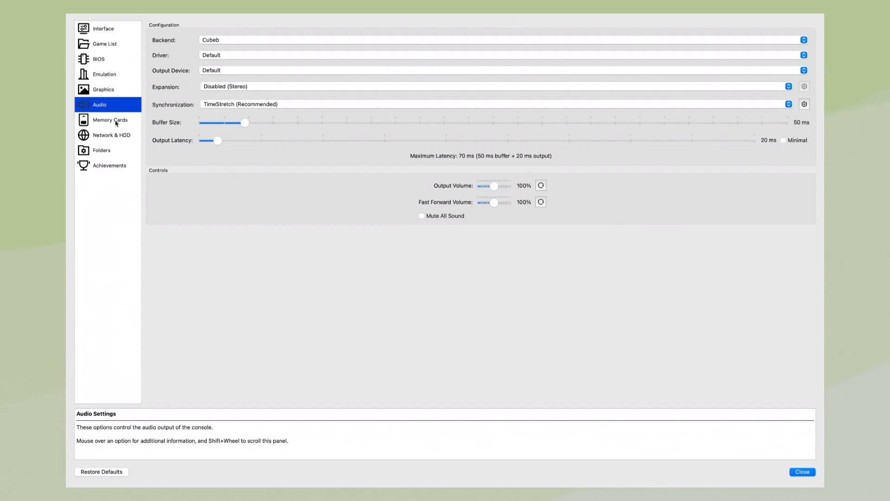
Step: Review Memory Cards and Network & HDD, leave Ethernet disabled, and close settings to the library
{"action": "left_click", "coordinate": [109, 120]}
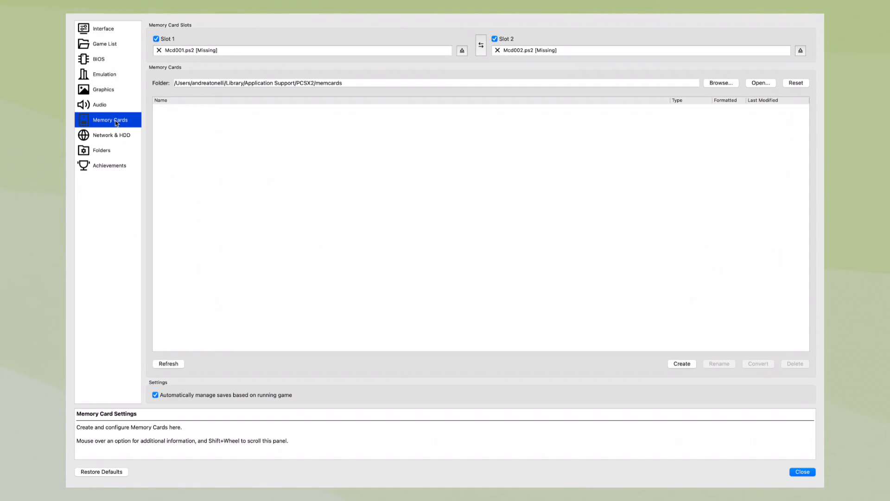
{"action": "left_click", "coordinate": [107, 135]}
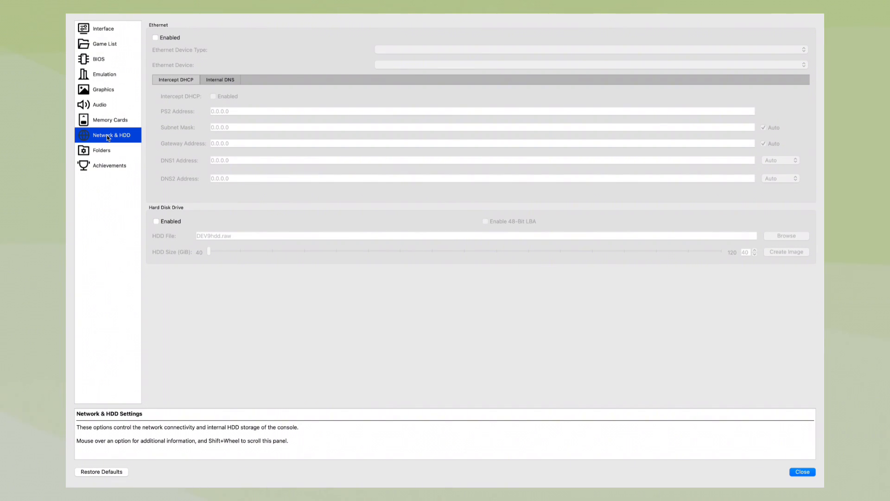
{"action": "left_click", "coordinate": [155, 37]}
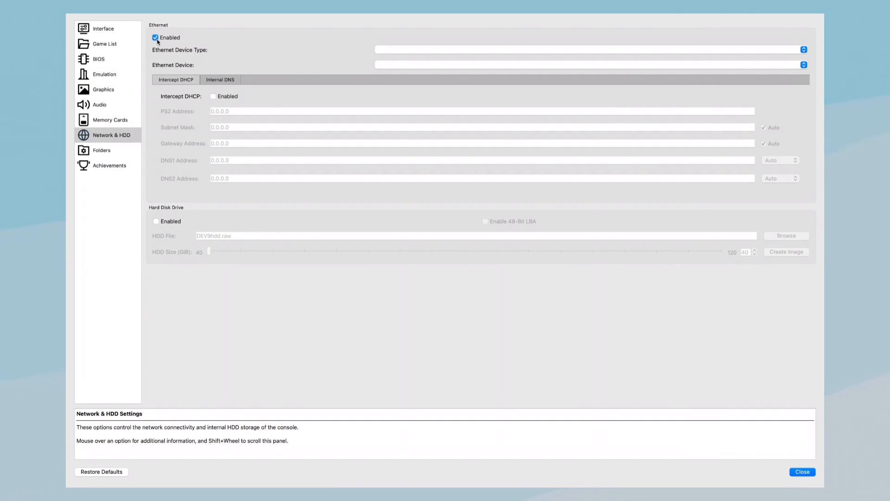
{"action": "left_click", "coordinate": [155, 37]}
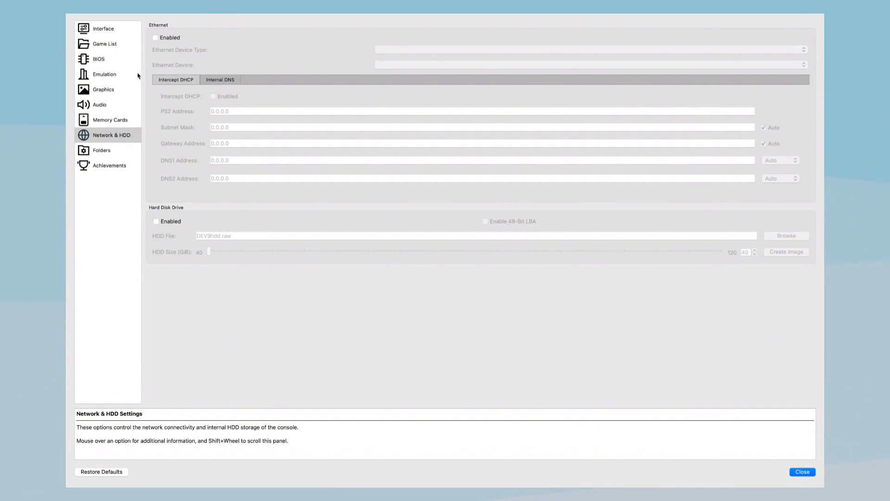
{"action": "left_click", "coordinate": [801, 472]}
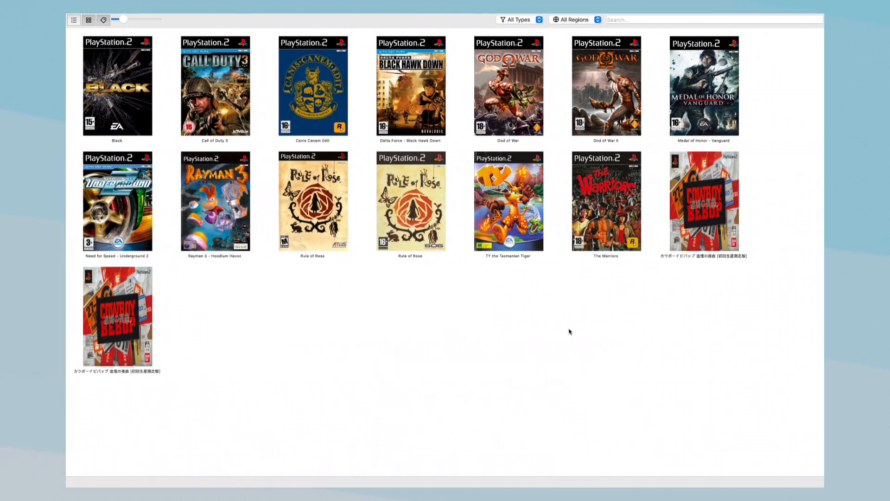
Step: Boot God of War II to its title menu, then Exit And Save State back to the library
{"action": "left_click", "coordinate": [117, 86]}
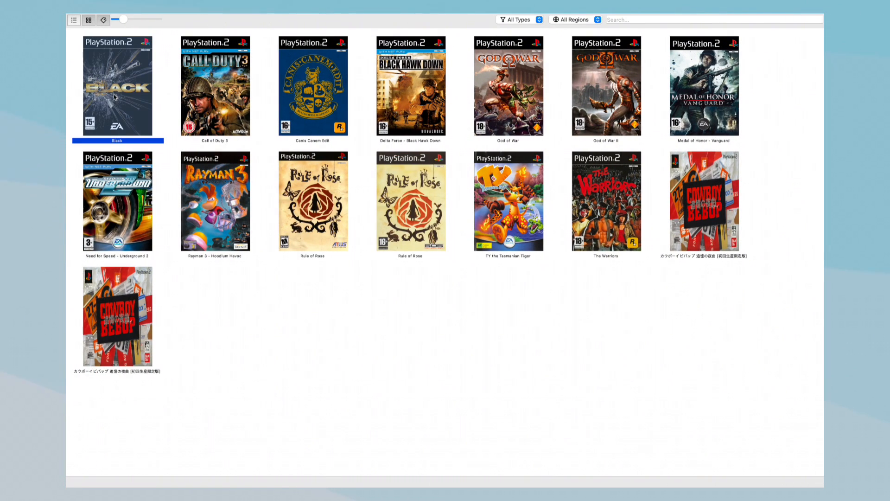
{"action": "mouse_move", "coordinate": [644, 95]}
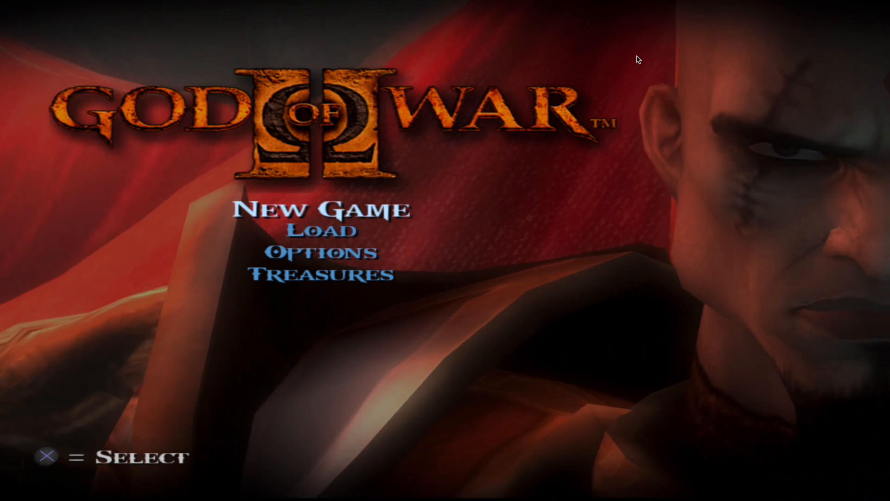
{"action": "left_click", "coordinate": [322, 209]}
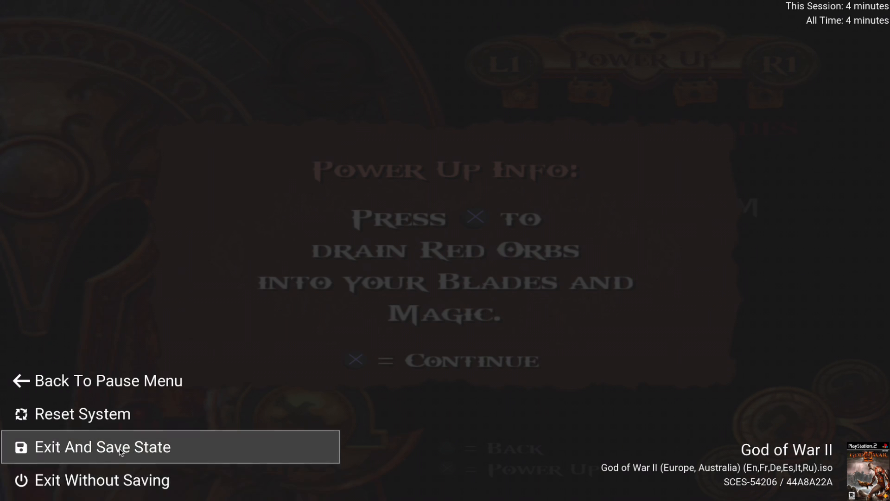
{"action": "left_click", "coordinate": [102, 447]}
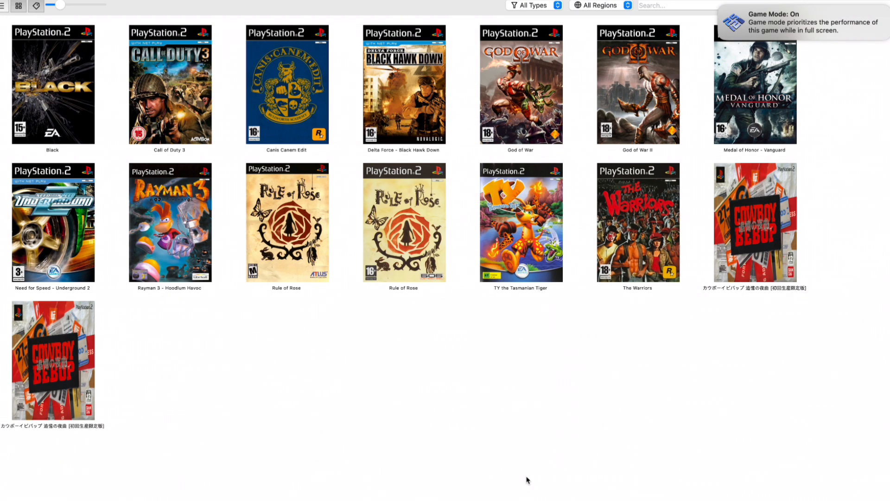
{"action": "mouse_move", "coordinate": [609, 175]}
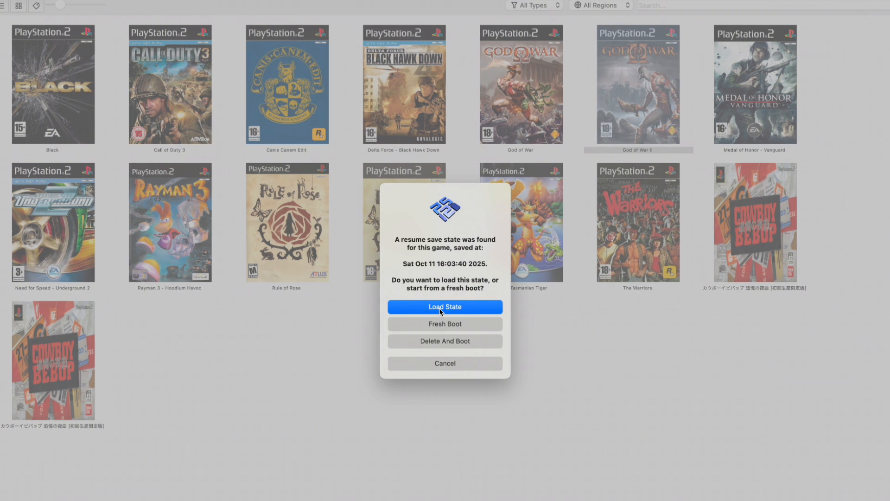
Step: Reopen PCSX2 via Spotlight and relaunch God of War II to get the resume-state prompt
{"action": "left_click", "coordinate": [445, 306]}
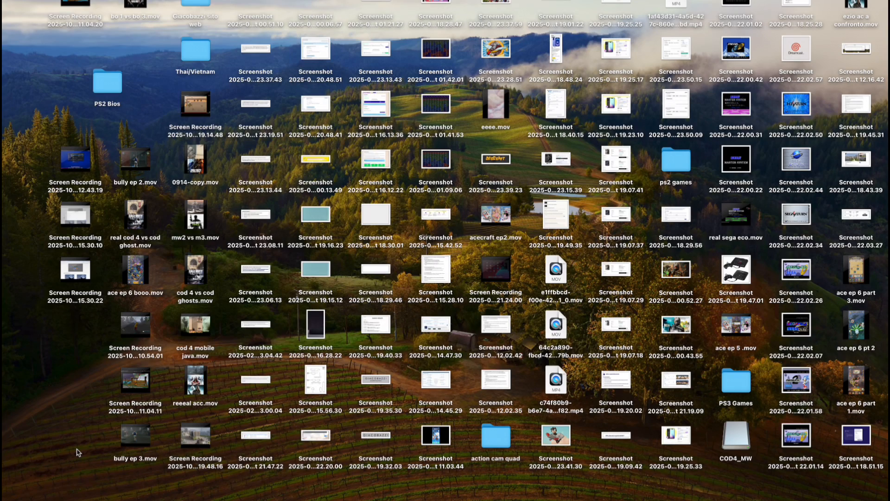
{"action": "type", "text": "pc"}
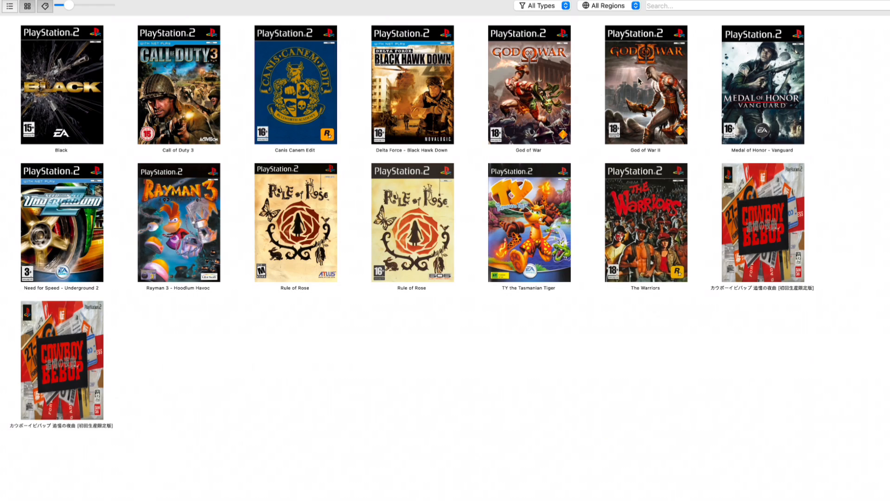
{"action": "double_click", "coordinate": [645, 86]}
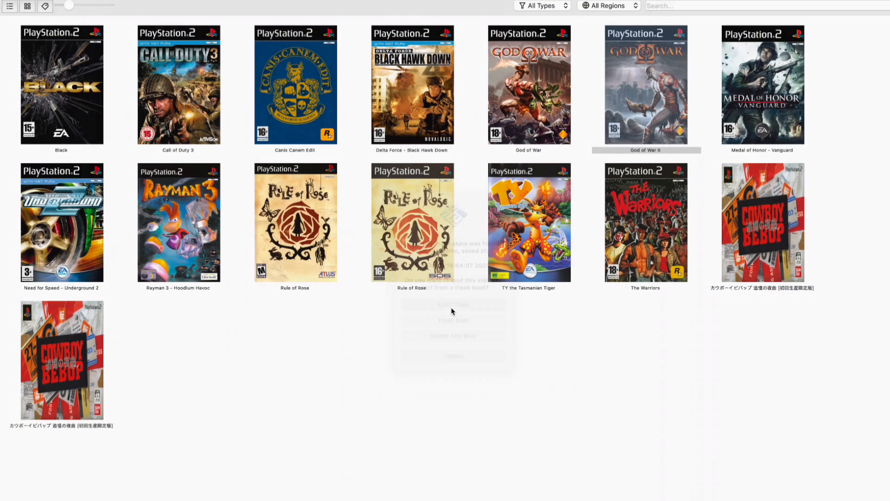